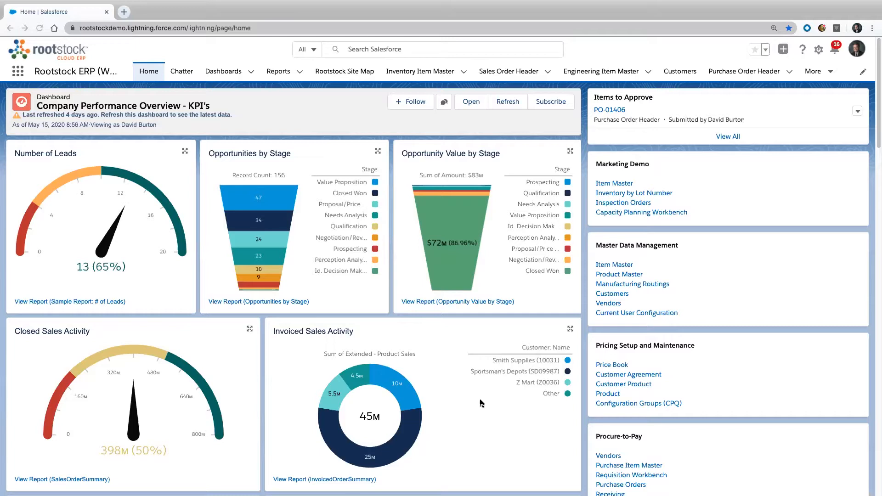
{"action": "mouse_move", "coordinate": [473, 396]}
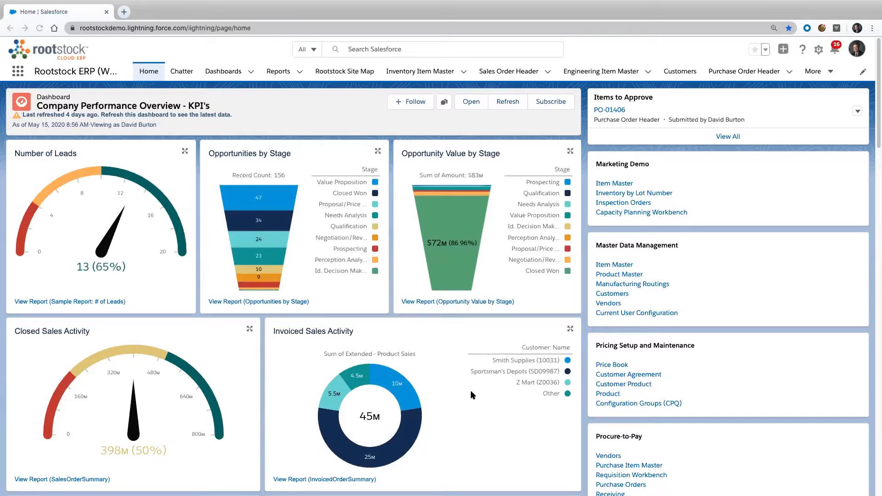
Scroll through the current page before heading to the favourites
{"action": "scroll", "scroll_direction": "down", "scroll_amount": 3}
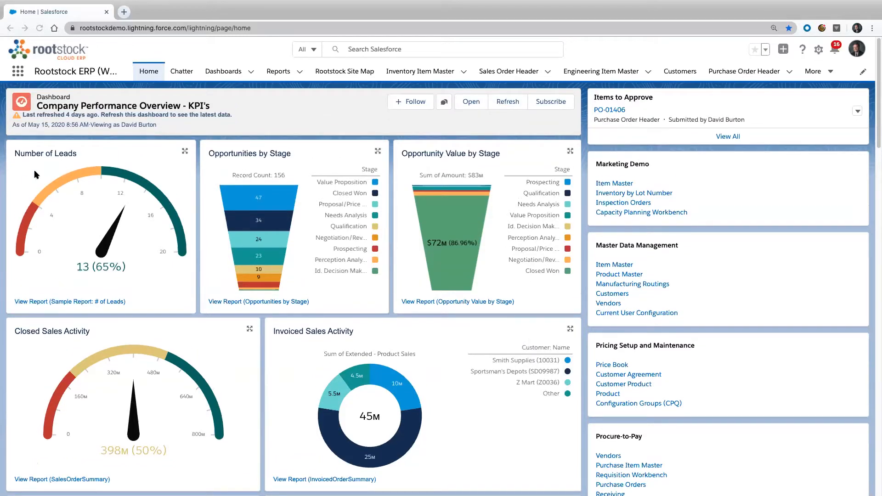
{"action": "mouse_move", "coordinate": [22, 200]}
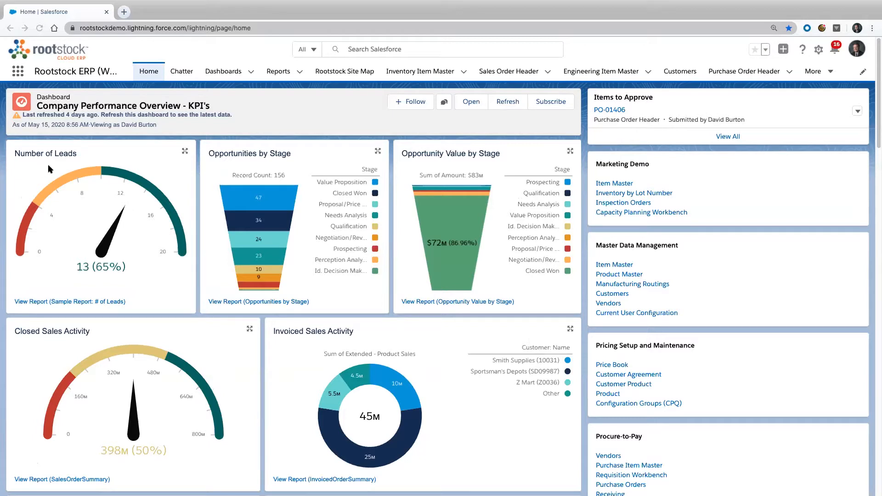
{"action": "mouse_move", "coordinate": [290, 178]}
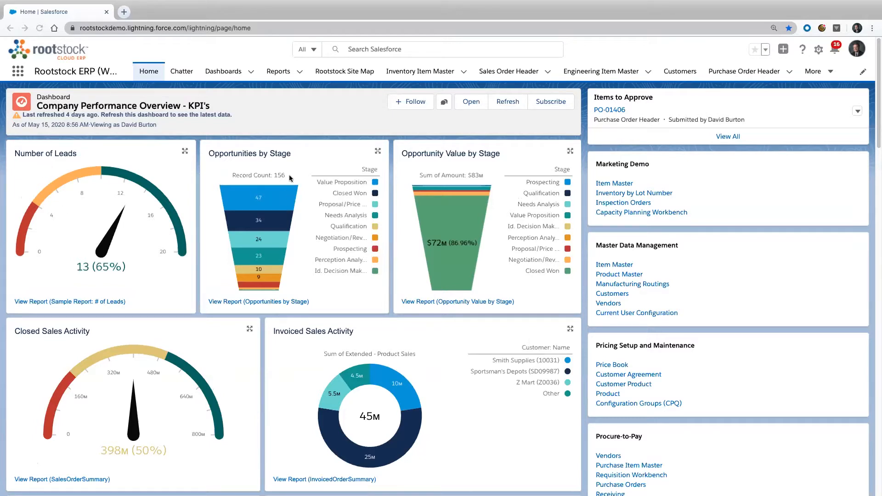
{"action": "mouse_move", "coordinate": [509, 272]}
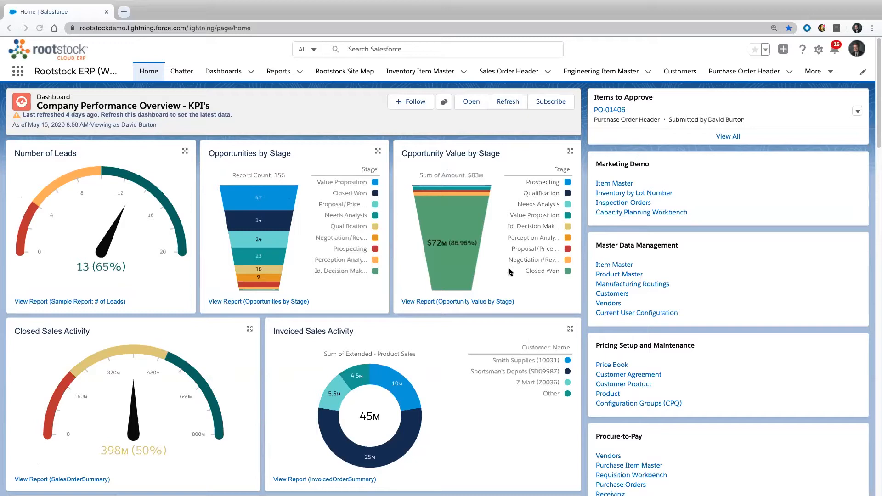
{"action": "scroll", "scroll_direction": "down", "scroll_amount": 3}
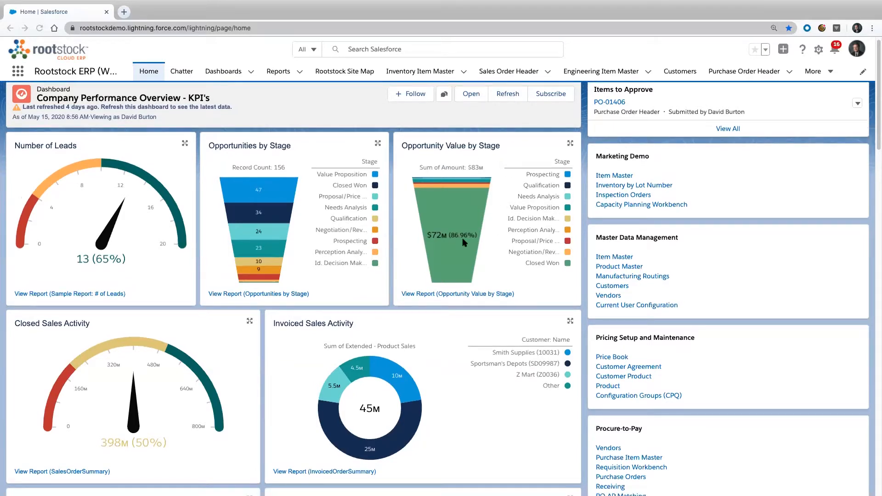
{"action": "mouse_move", "coordinate": [448, 246]}
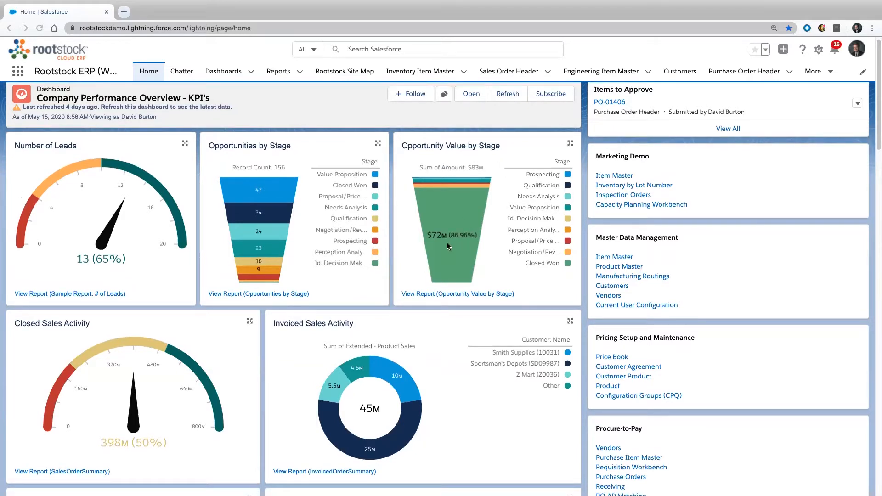
{"action": "mouse_move", "coordinate": [450, 249]}
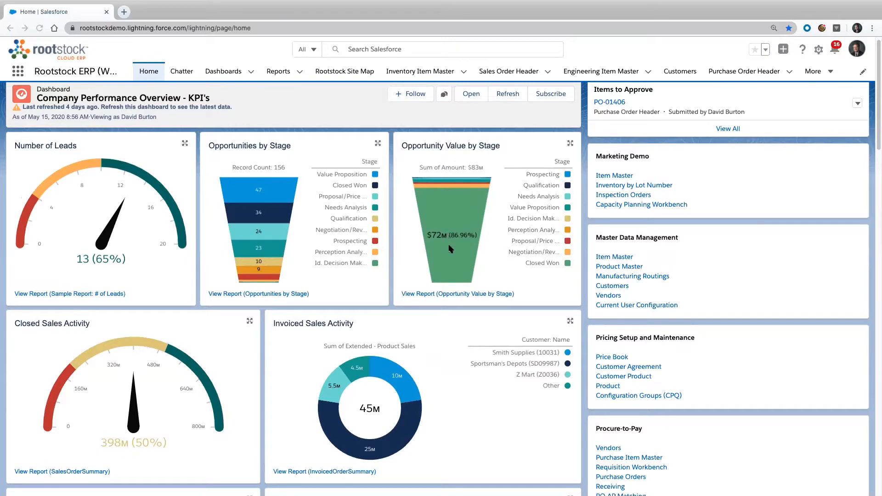
{"action": "scroll", "scroll_direction": "down", "scroll_amount": 3}
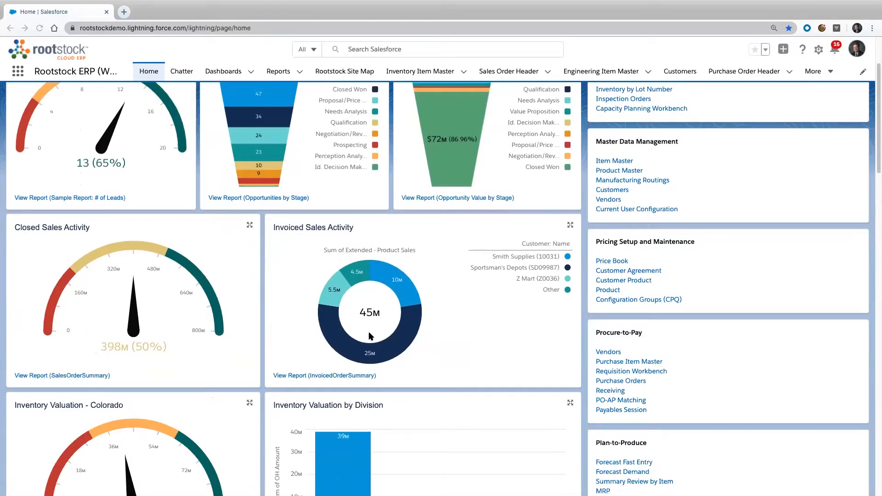
{"action": "scroll", "scroll_direction": "down", "scroll_amount": 3}
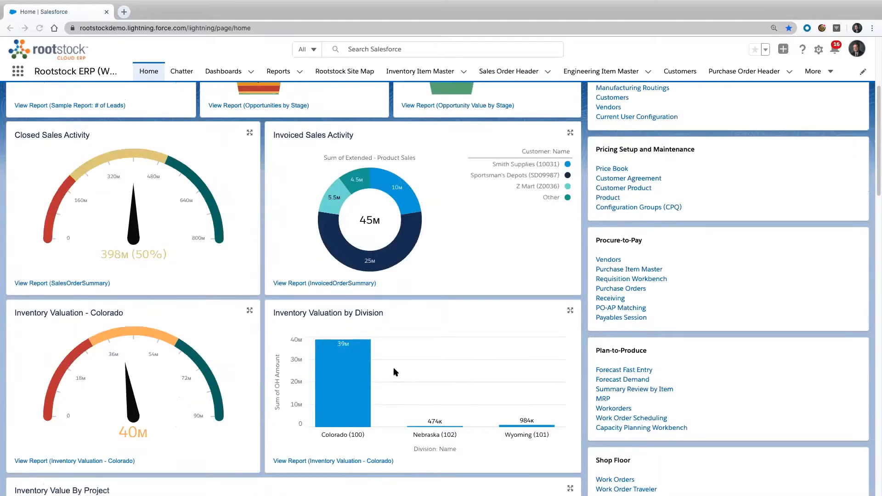
{"action": "scroll", "scroll_direction": "up", "scroll_amount": 3}
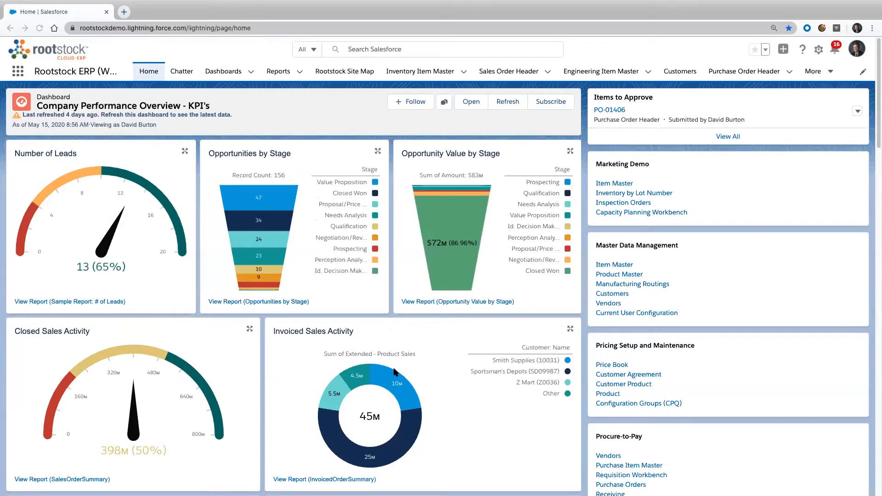
{"action": "mouse_move", "coordinate": [305, 379]}
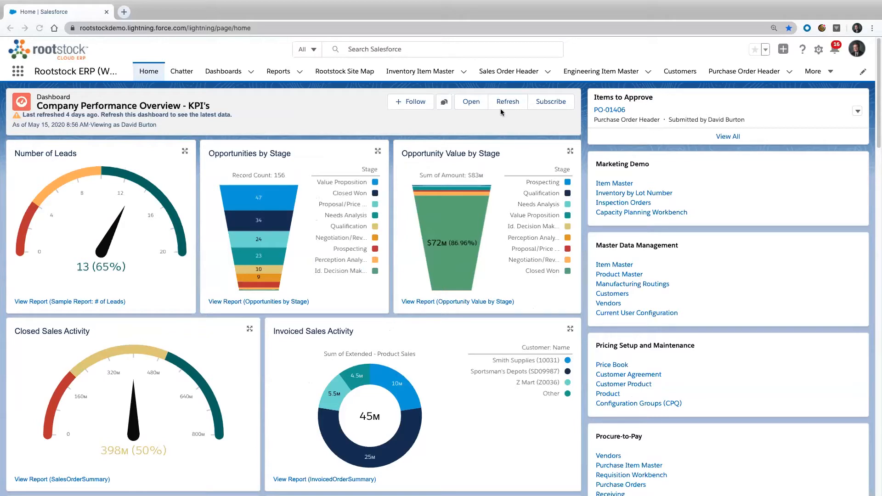
{"action": "mouse_move", "coordinate": [771, 51]}
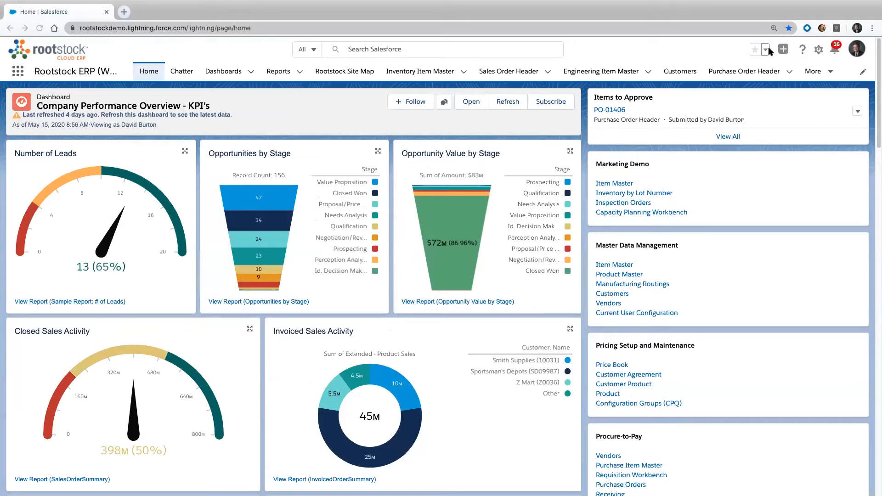
{"action": "mouse_move", "coordinate": [764, 49]}
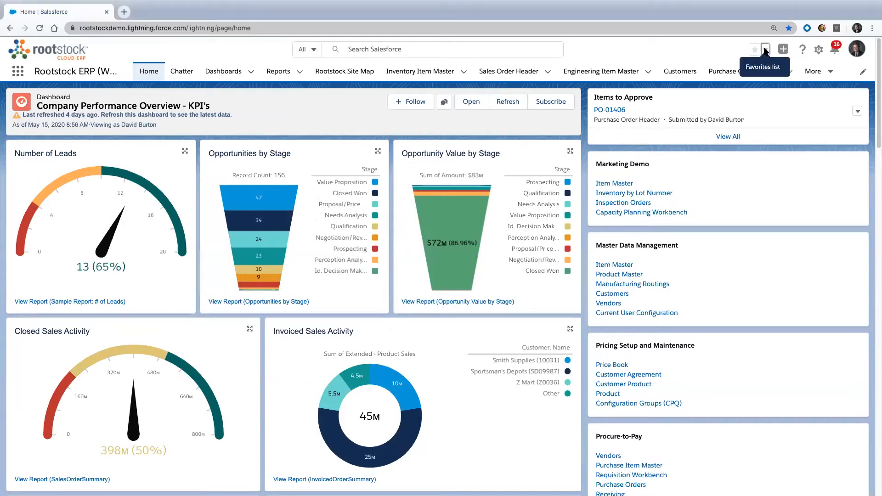
Open the Opportunities - CRM favourite in a new browser tab and switch to it
{"action": "left_click", "coordinate": [764, 49]}
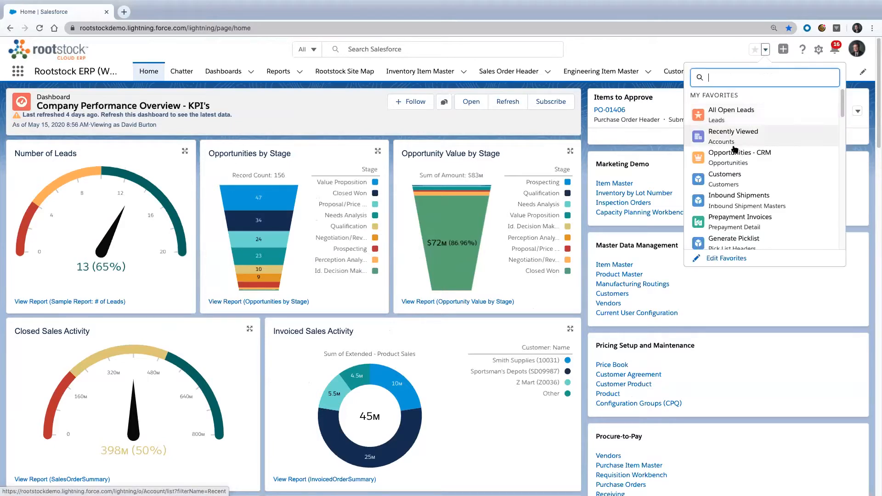
{"action": "right_click", "coordinate": [740, 153]}
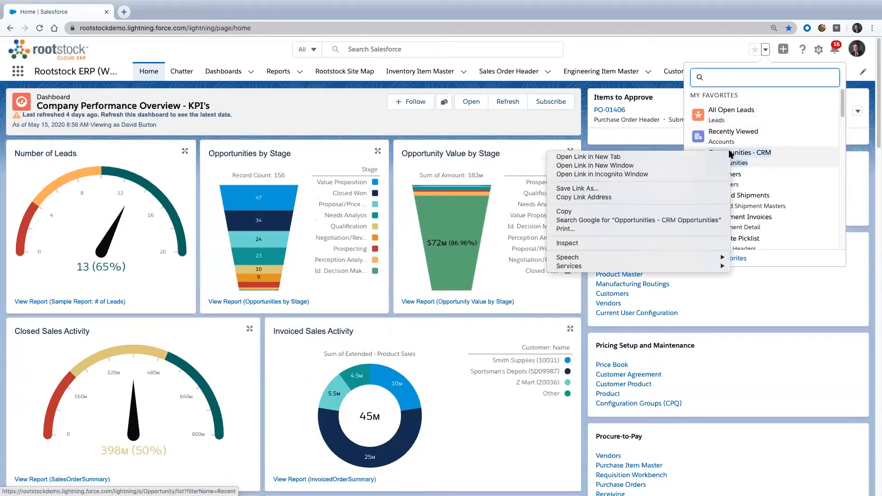
{"action": "left_click", "coordinate": [592, 156]}
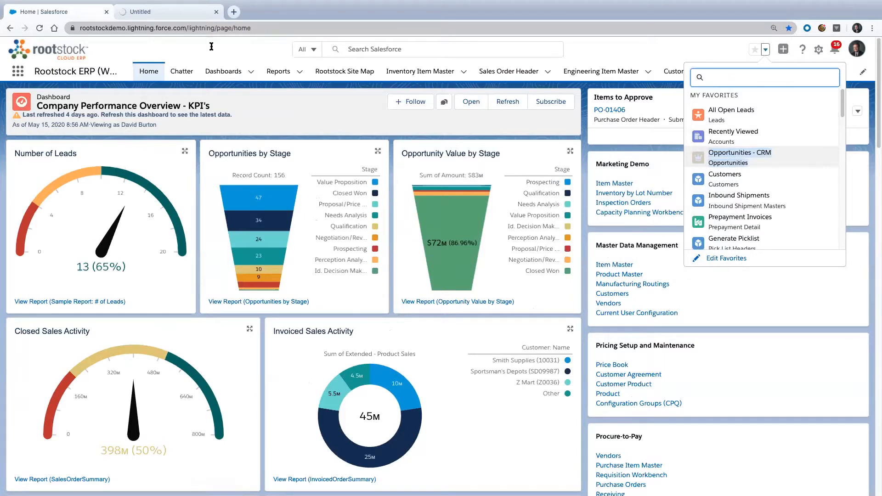
{"action": "left_click", "coordinate": [740, 151]}
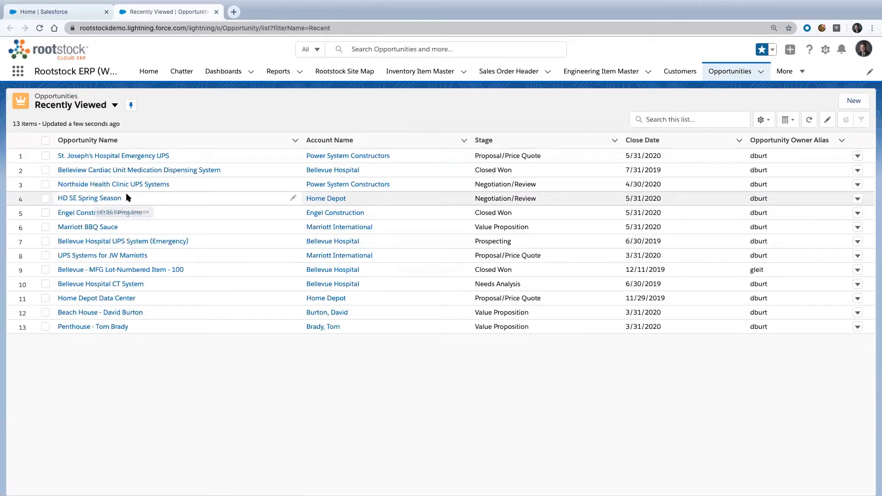
{"action": "mouse_move", "coordinate": [129, 164]}
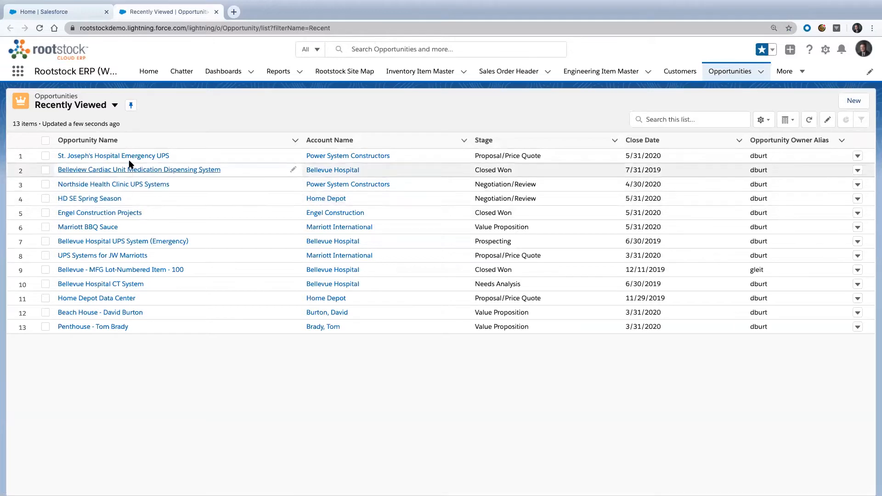
Open the St. Joseph's Hospital Emergency UPS opportunity and review its details, related sales orders and invoice
{"action": "left_click", "coordinate": [112, 156]}
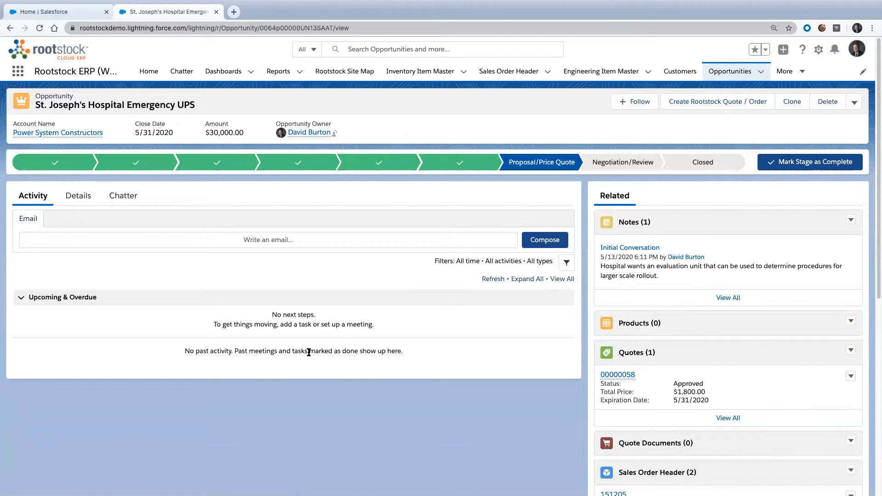
{"action": "left_click", "coordinate": [77, 195]}
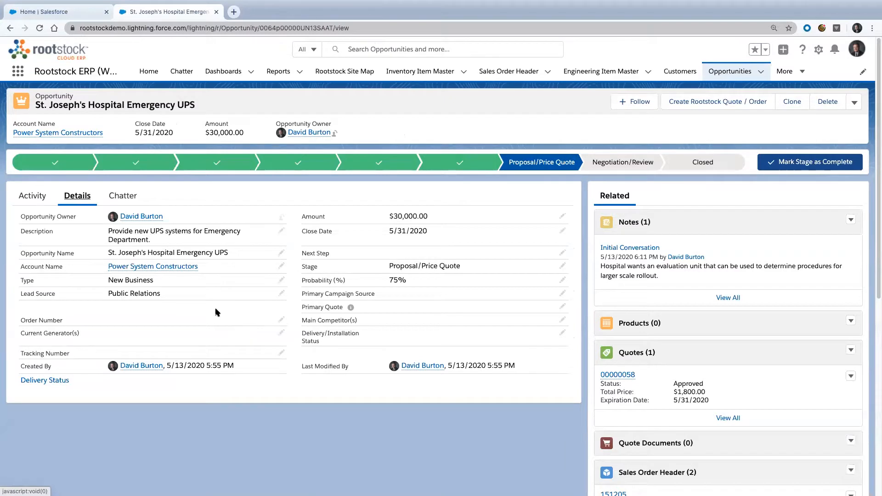
{"action": "mouse_move", "coordinate": [97, 130]}
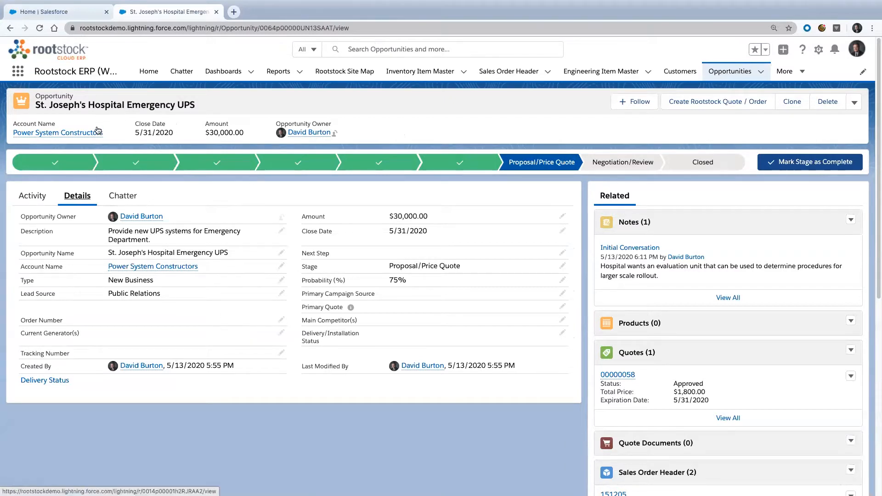
{"action": "mouse_move", "coordinate": [641, 195]}
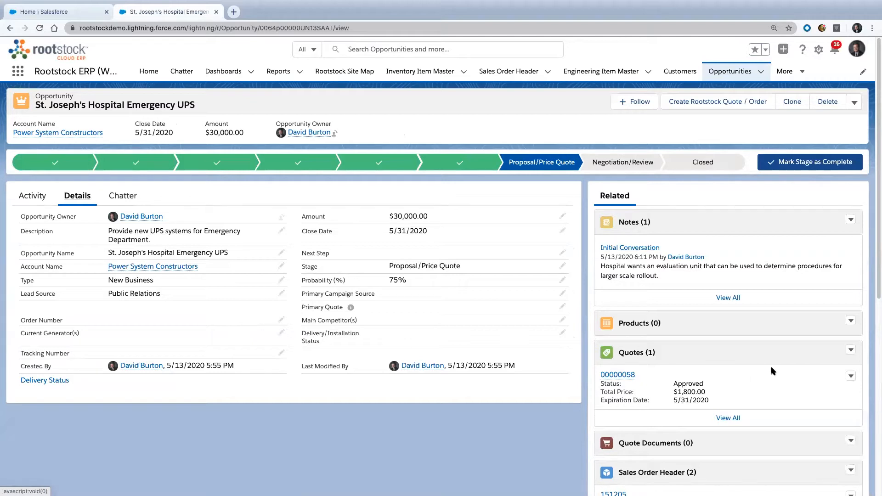
{"action": "scroll", "scroll_direction": "down", "scroll_amount": 3}
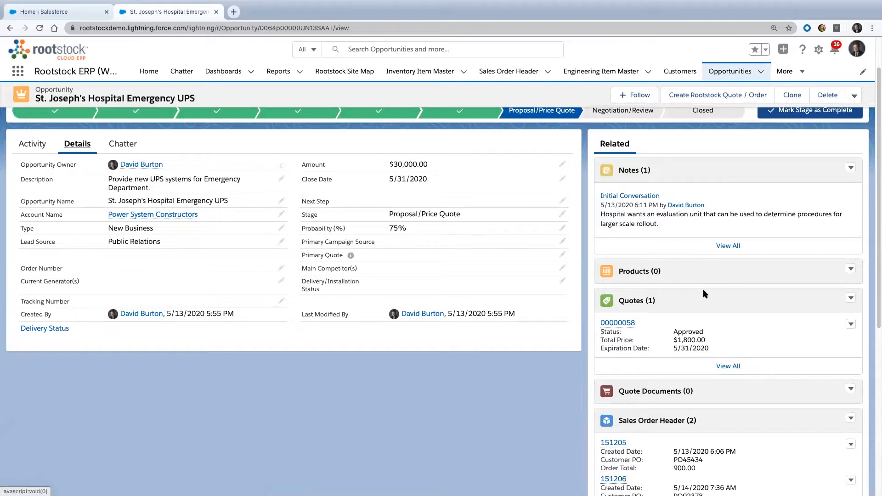
{"action": "mouse_move", "coordinate": [665, 338]}
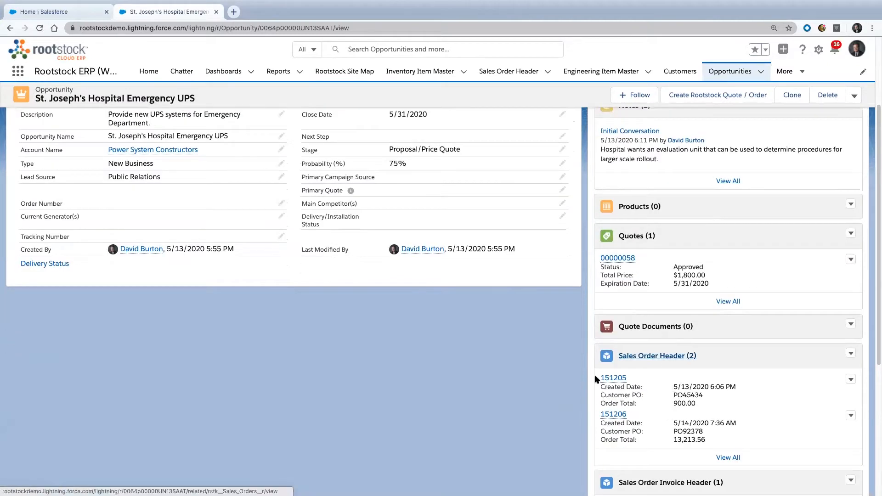
{"action": "scroll", "scroll_direction": "down", "scroll_amount": 3}
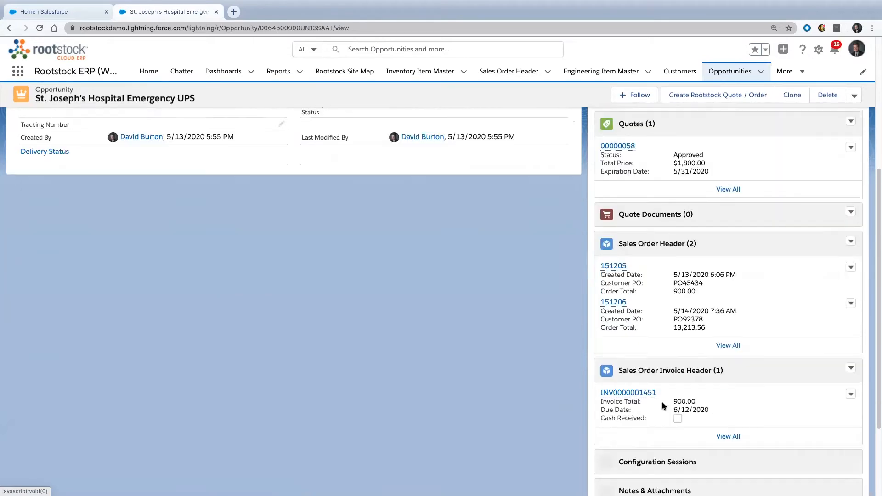
{"action": "scroll", "scroll_direction": "down", "scroll_amount": 3}
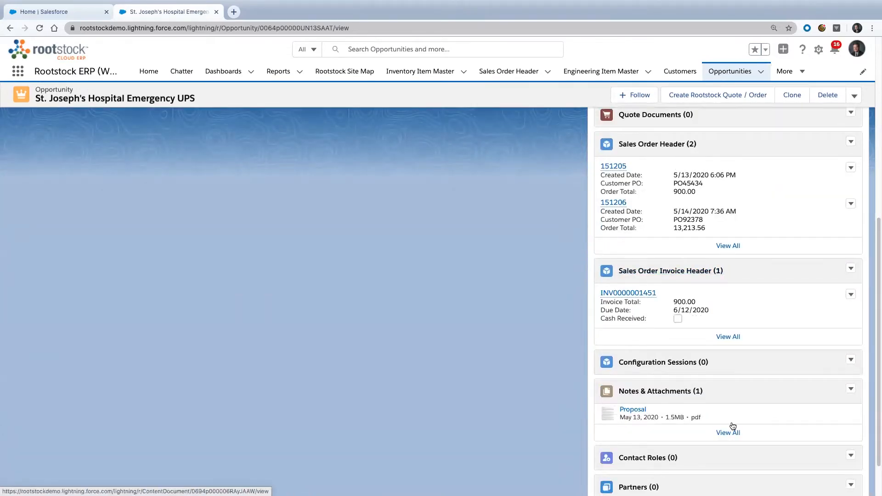
{"action": "scroll", "scroll_direction": "down", "scroll_amount": 3}
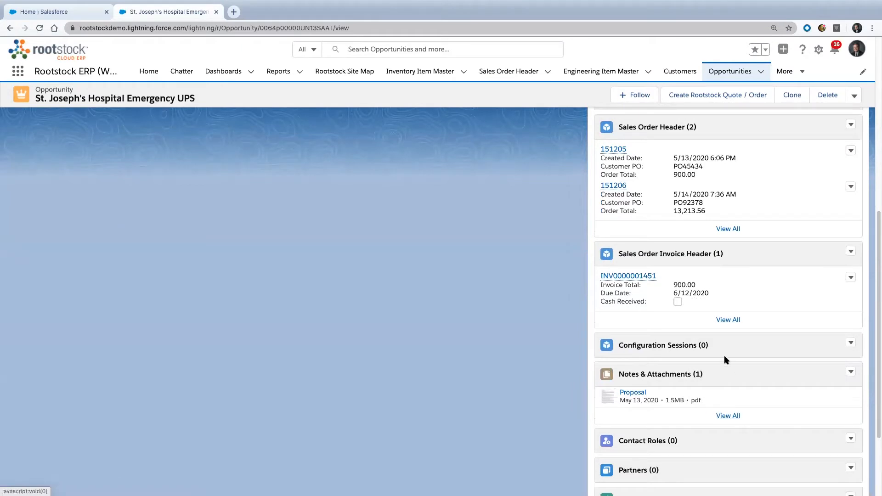
{"action": "mouse_move", "coordinate": [667, 353]}
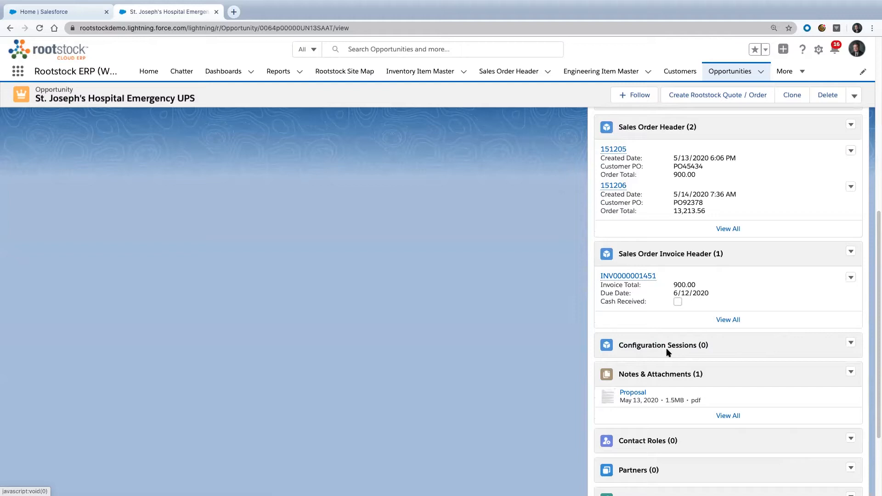
Scroll to the Sales Order Header list and preview order 151206's customer, opportunity and PO
{"action": "scroll", "scroll_direction": "up", "scroll_amount": 3}
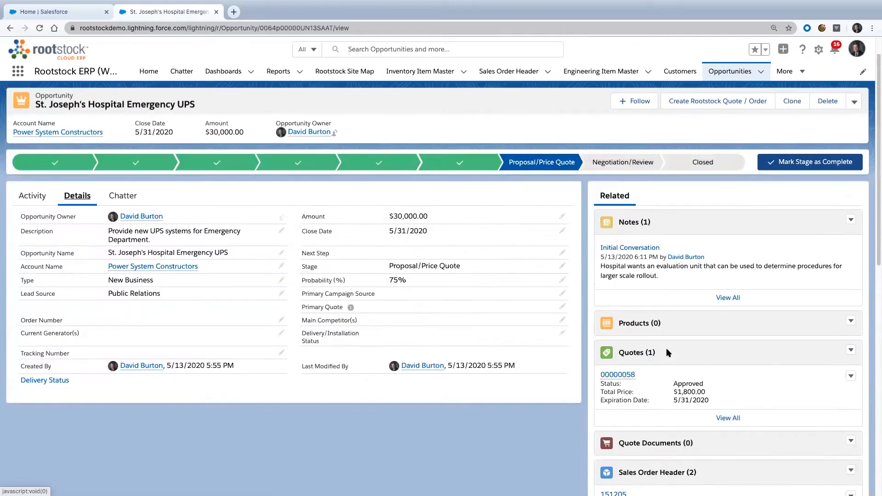
{"action": "mouse_move", "coordinate": [149, 192]}
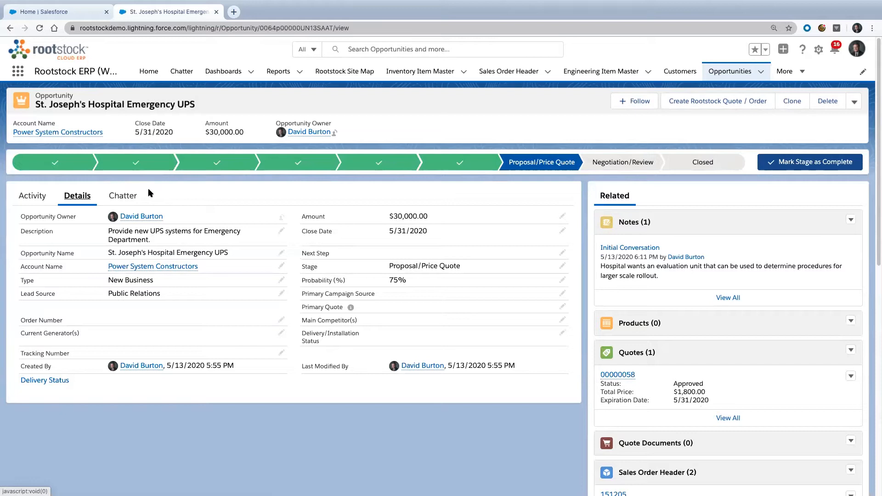
{"action": "mouse_move", "coordinate": [728, 358]}
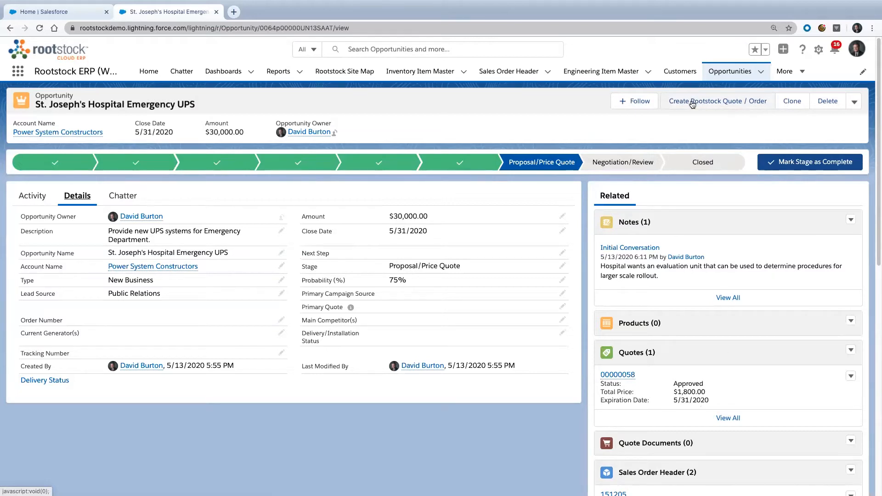
{"action": "mouse_move", "coordinate": [724, 118]}
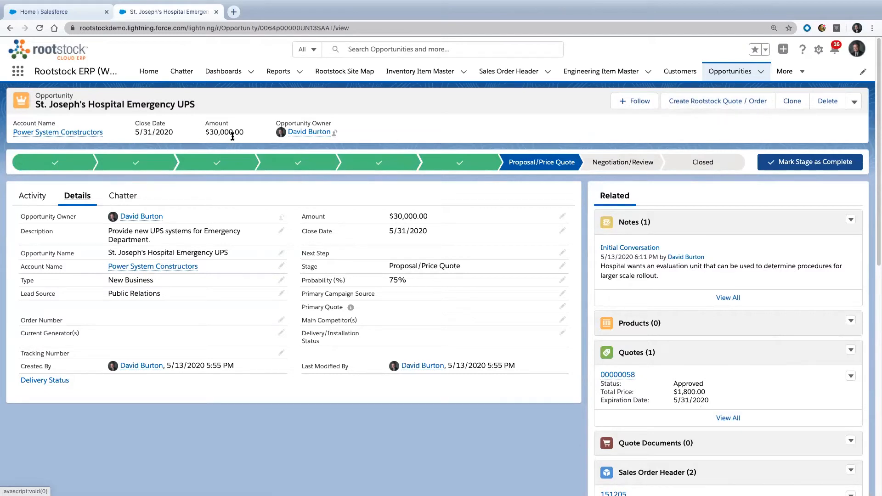
{"action": "scroll", "scroll_direction": "down", "scroll_amount": 3}
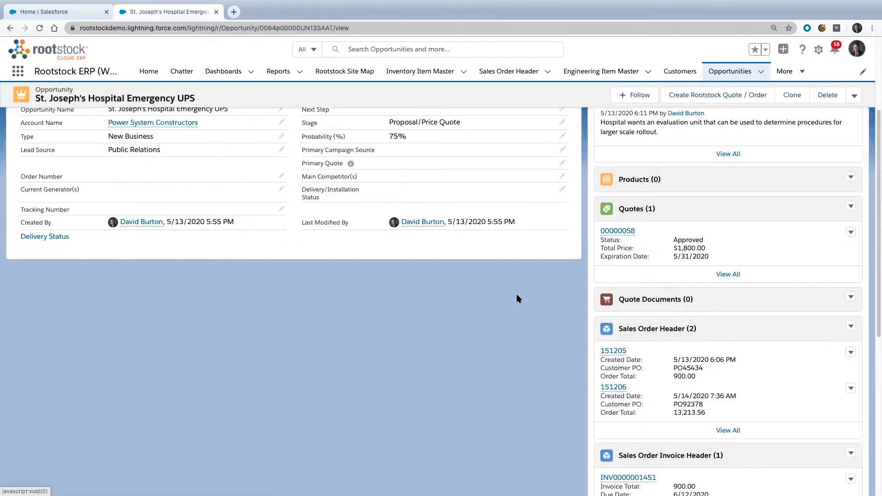
{"action": "scroll", "scroll_direction": "down", "scroll_amount": 3}
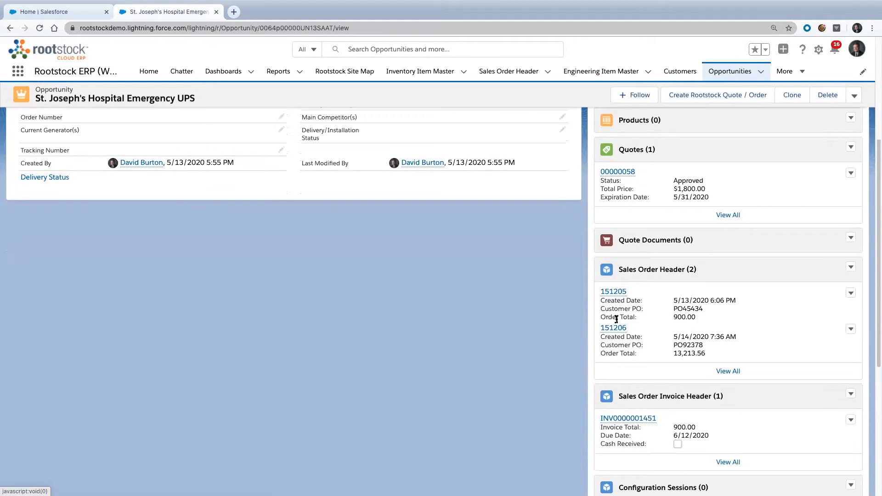
{"action": "mouse_move", "coordinate": [614, 327]}
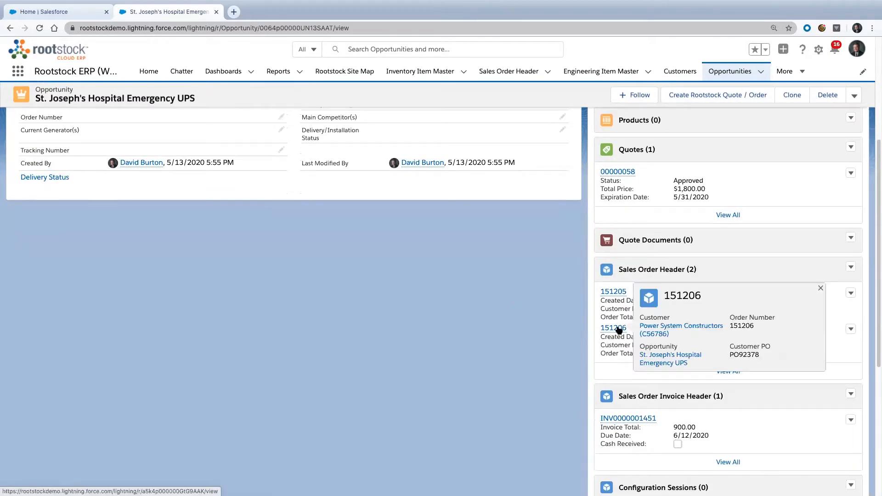
Open sales order 151206 for Power System Constructors and review its SO Lines with work order WO151206-1
{"action": "left_click", "coordinate": [613, 328]}
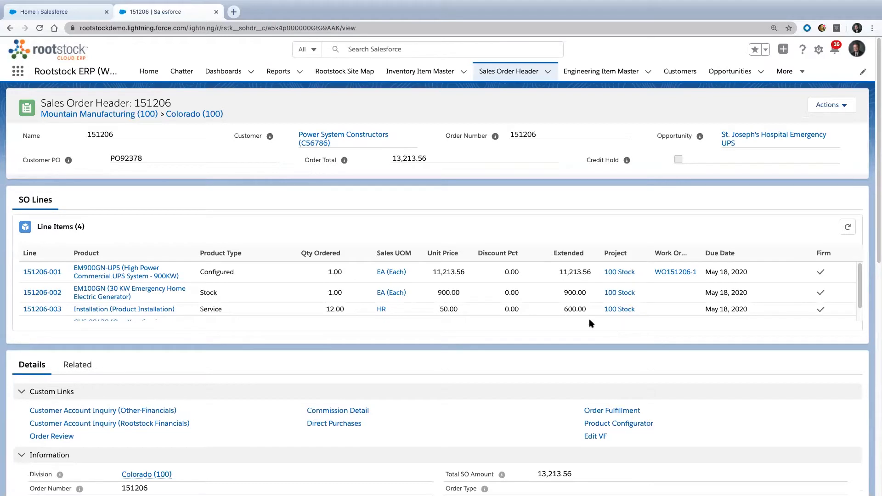
{"action": "mouse_move", "coordinate": [93, 141]}
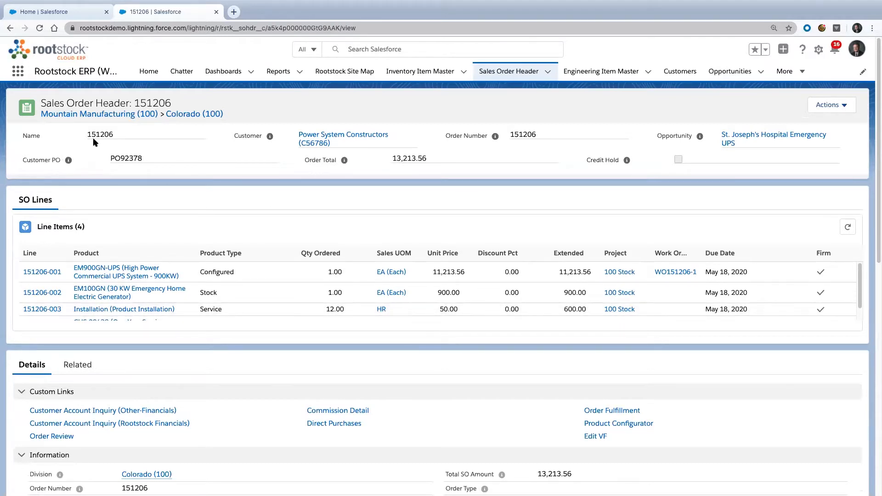
{"action": "mouse_move", "coordinate": [171, 107]}
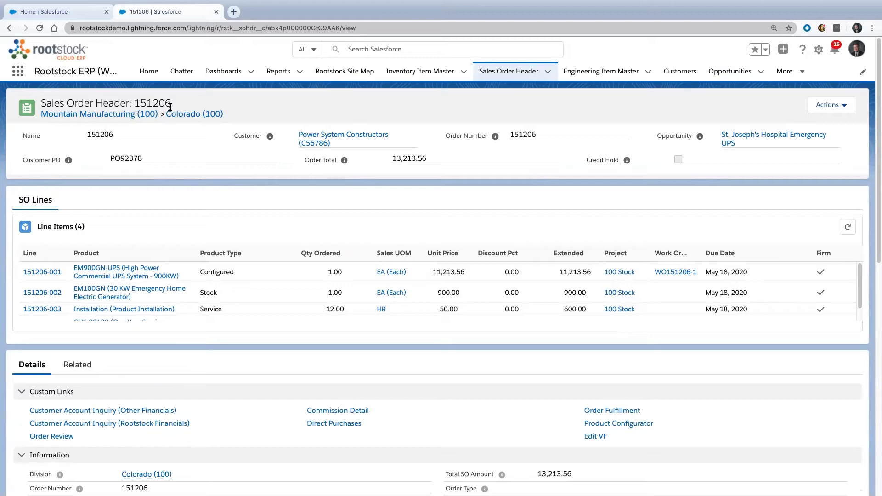
{"action": "mouse_move", "coordinate": [363, 212]}
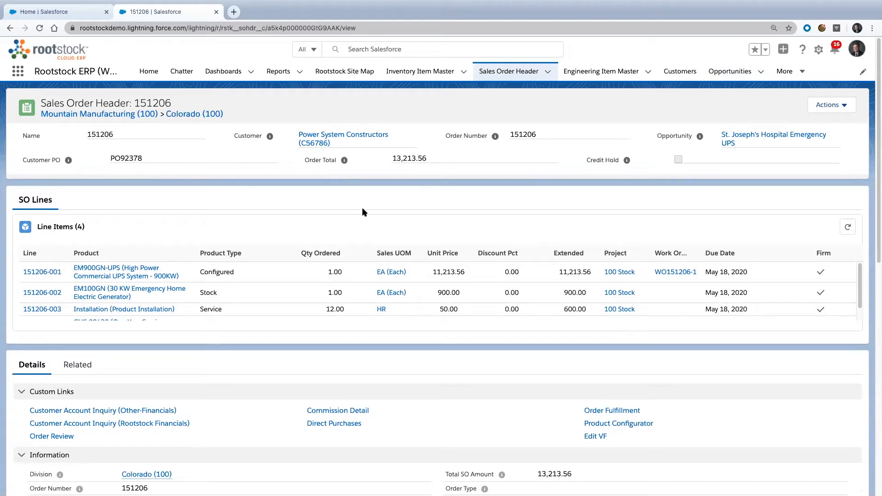
{"action": "mouse_move", "coordinate": [387, 232]}
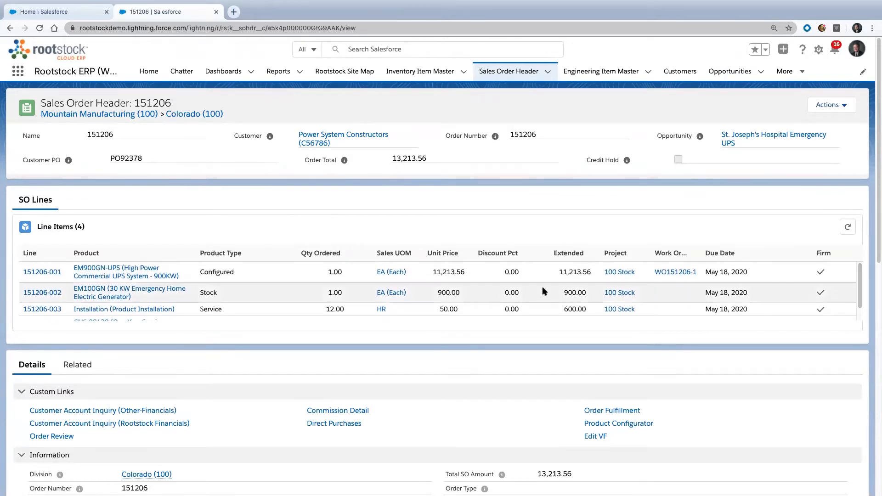
{"action": "mouse_move", "coordinate": [89, 292]}
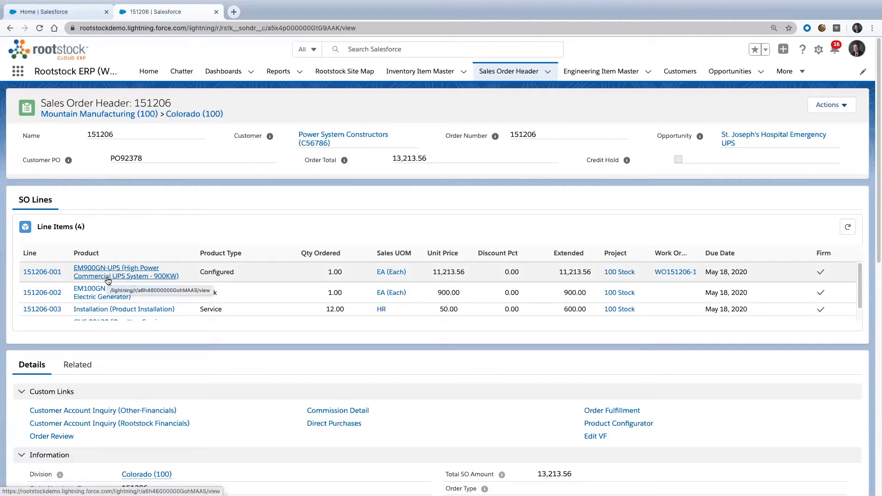
{"action": "mouse_move", "coordinate": [219, 272]}
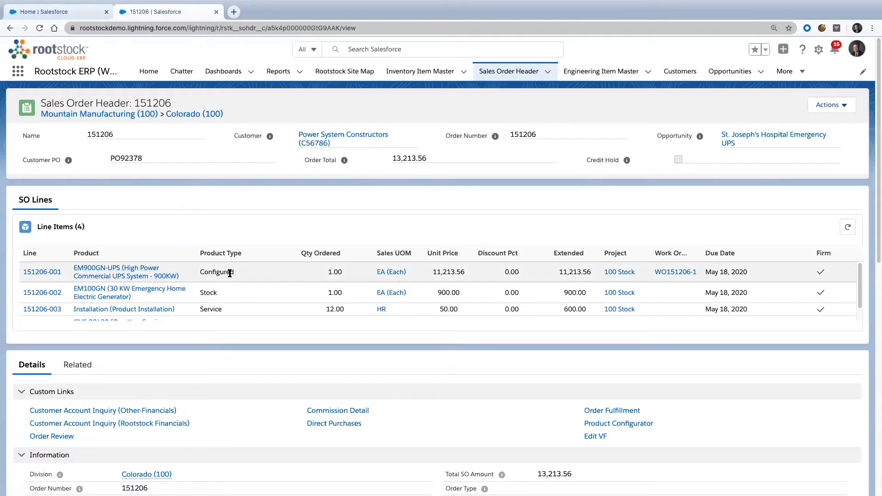
{"action": "mouse_move", "coordinate": [130, 293]}
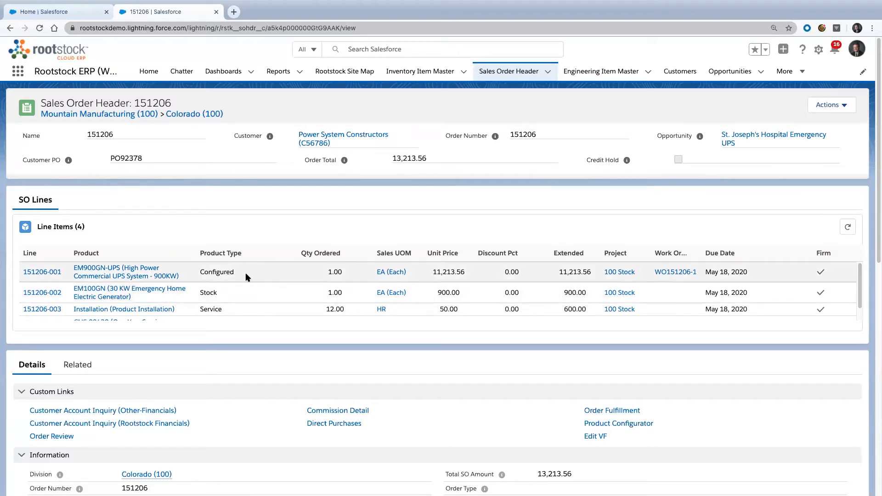
{"action": "mouse_move", "coordinate": [251, 275]}
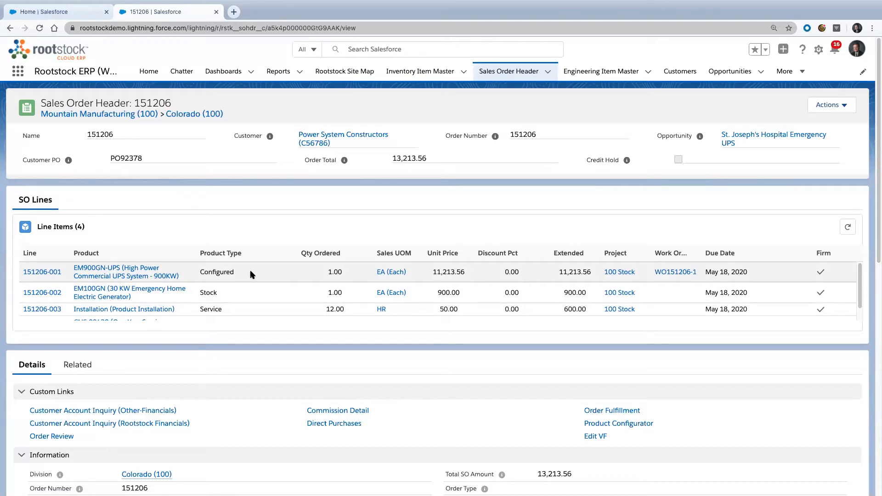
{"action": "left_click", "coordinate": [220, 253]}
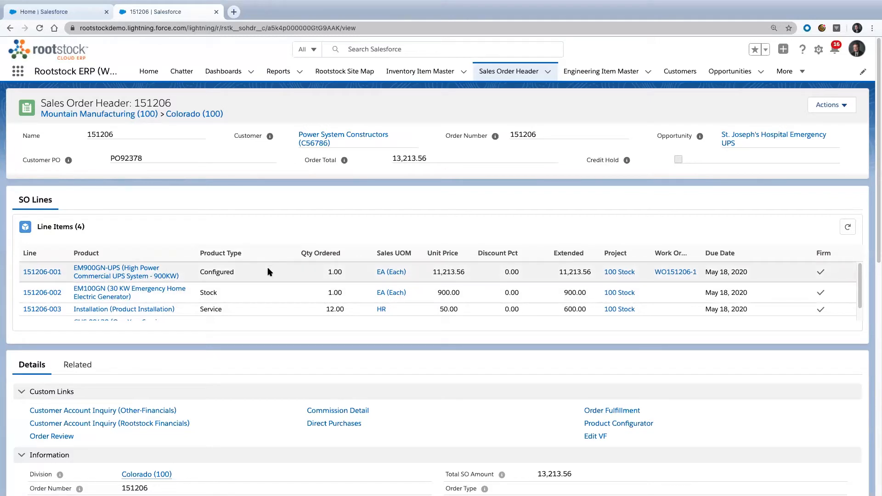
{"action": "mouse_move", "coordinate": [252, 293]}
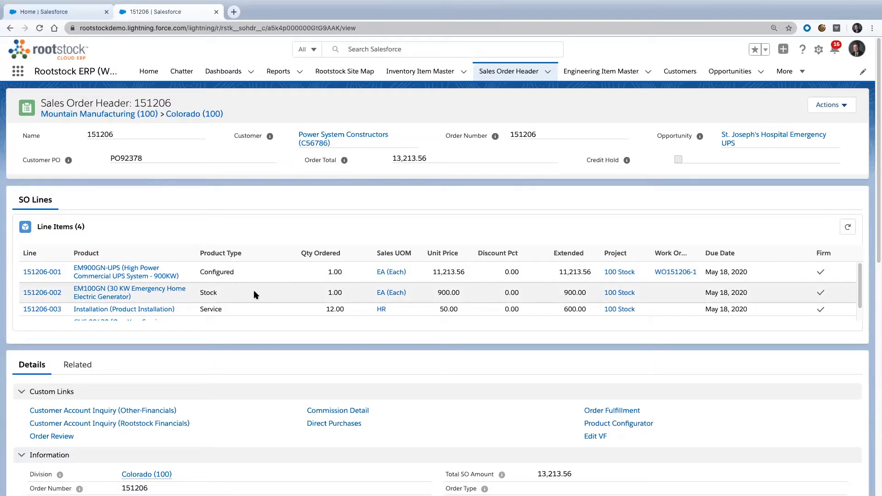
{"action": "mouse_move", "coordinate": [267, 295]}
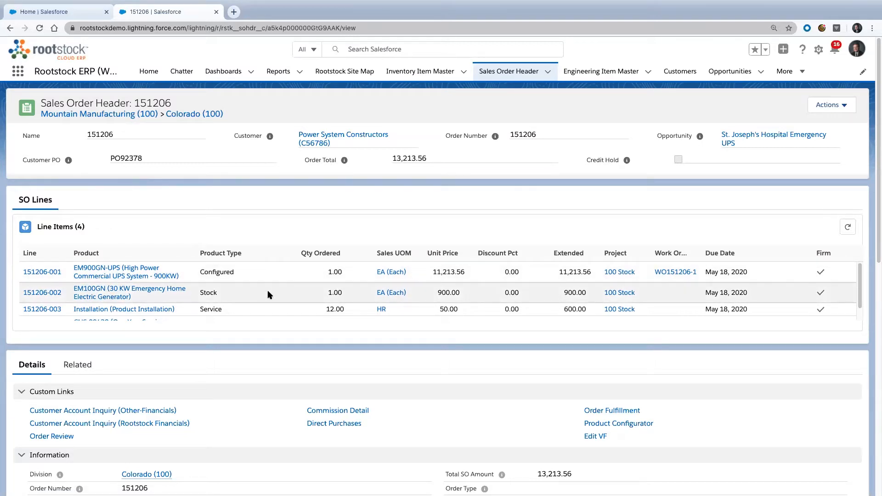
{"action": "mouse_move", "coordinate": [263, 291]}
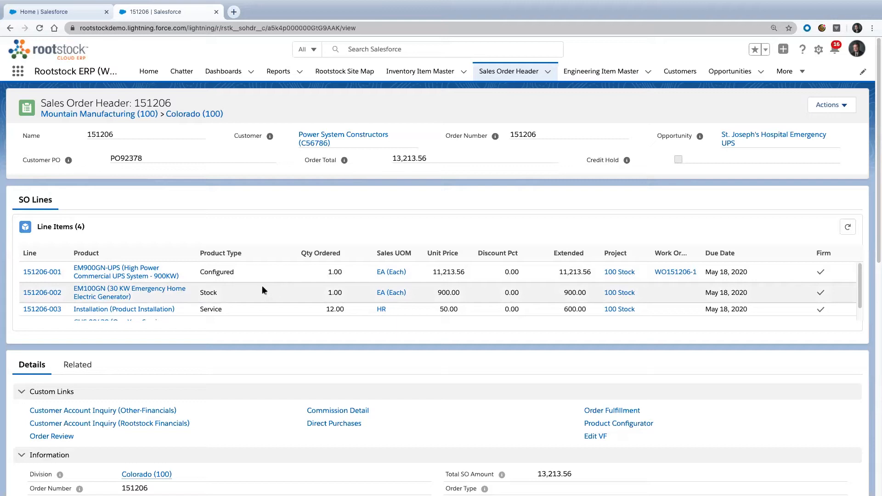
{"action": "mouse_move", "coordinate": [181, 275]}
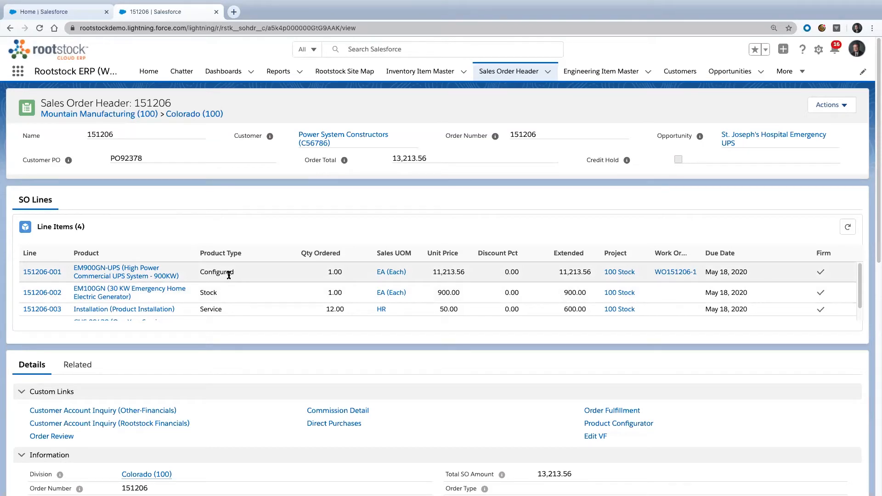
{"action": "mouse_move", "coordinate": [250, 295]}
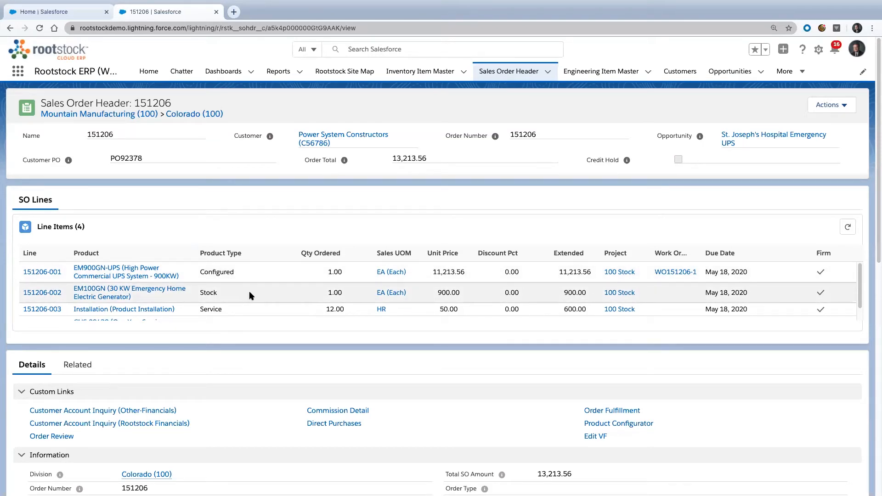
{"action": "mouse_move", "coordinate": [252, 295]}
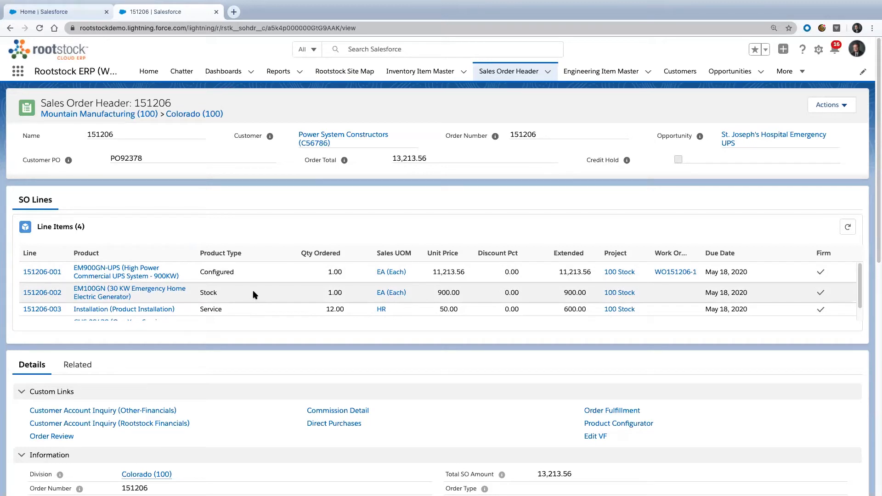
{"action": "mouse_move", "coordinate": [260, 289]}
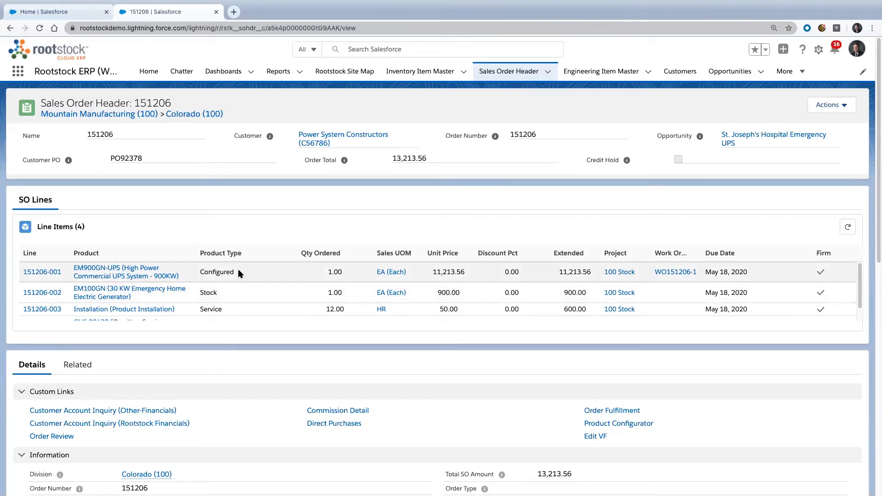
{"action": "mouse_move", "coordinate": [533, 281]}
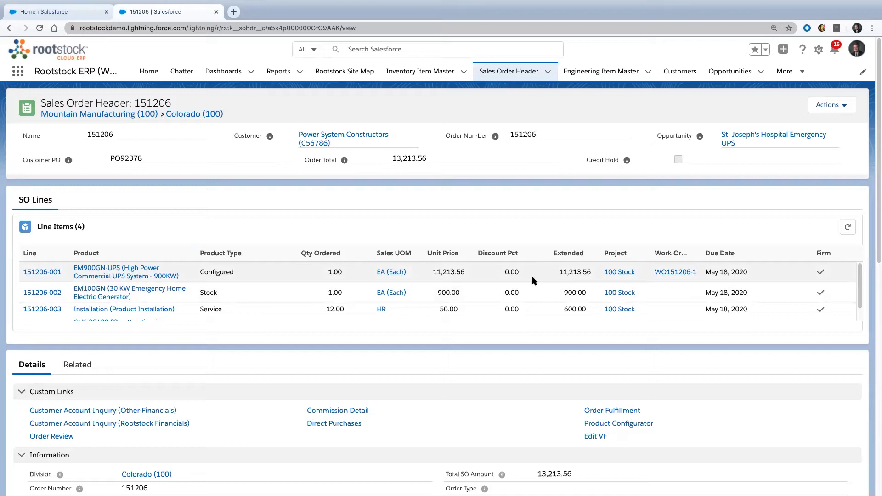
{"action": "mouse_move", "coordinate": [681, 279]}
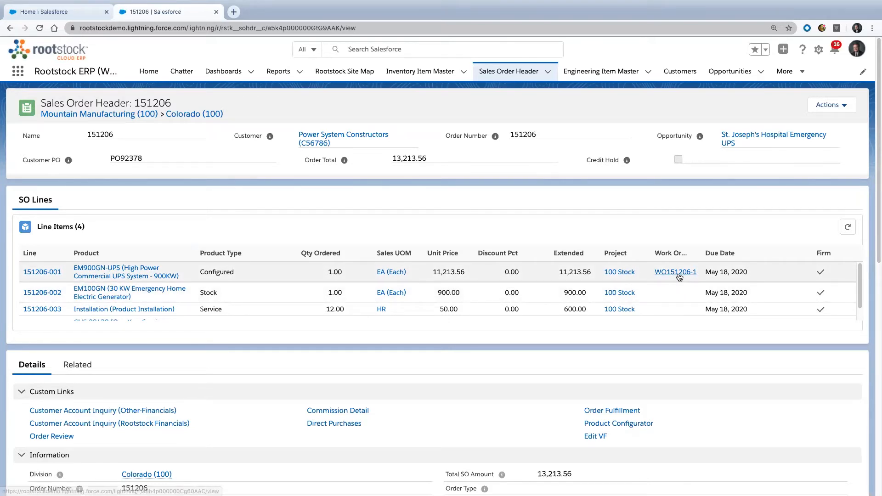
{"action": "mouse_move", "coordinate": [675, 272]}
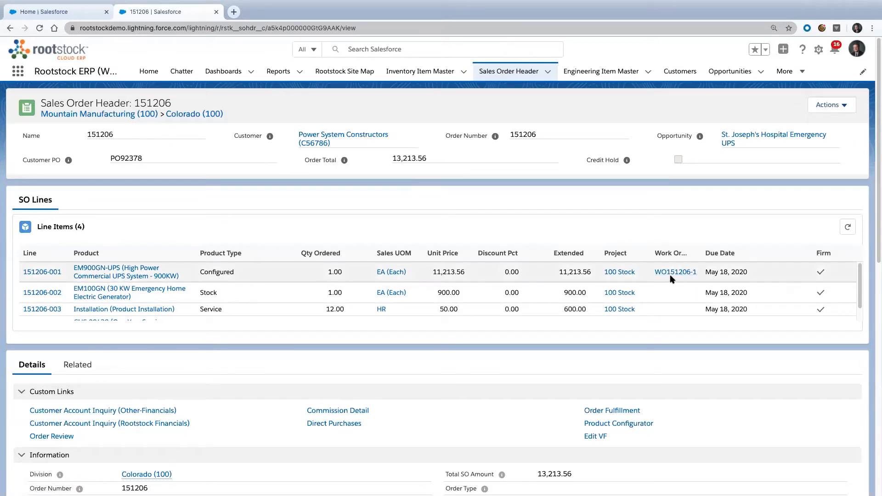
{"action": "mouse_move", "coordinate": [675, 272]}
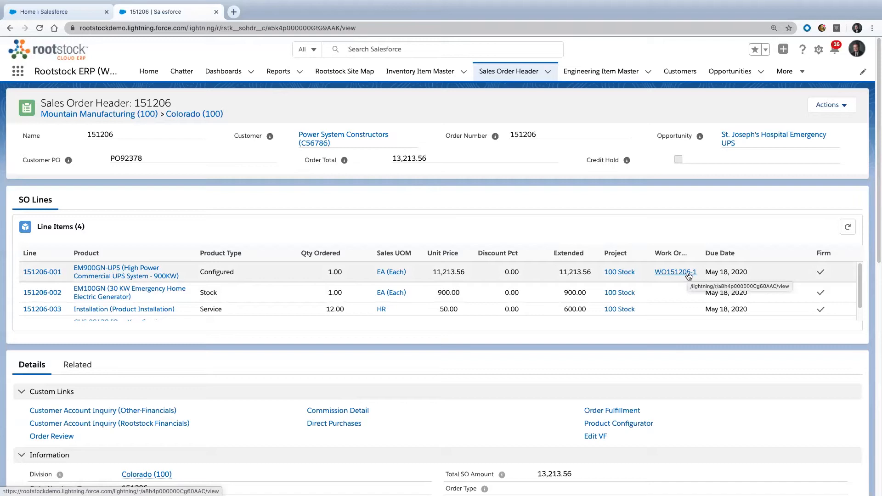
{"action": "mouse_move", "coordinate": [750, 138]}
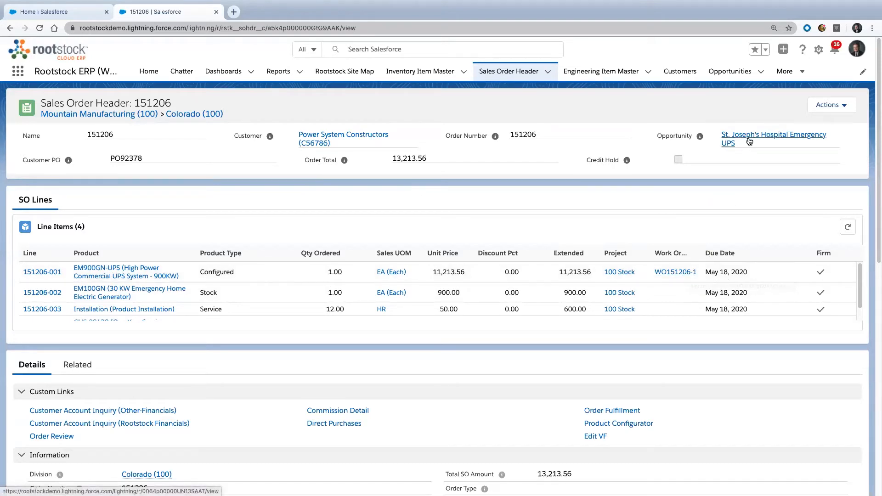
{"action": "mouse_move", "coordinate": [753, 143]}
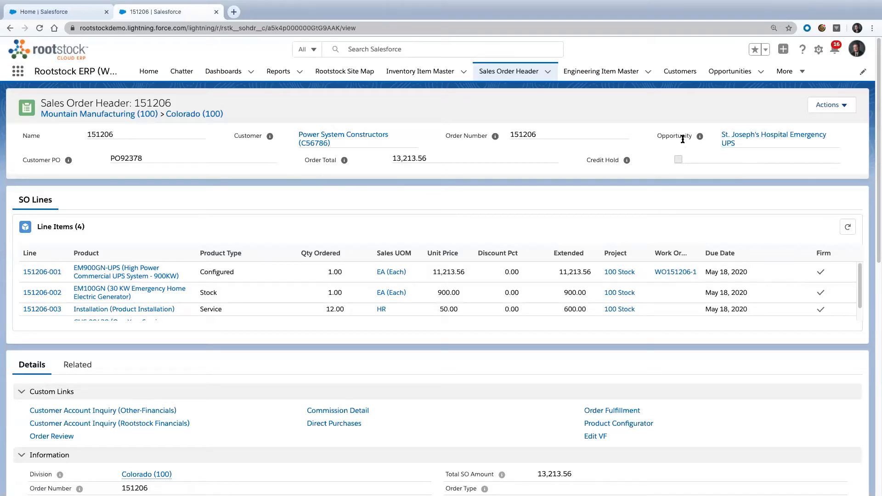
{"action": "mouse_move", "coordinate": [370, 147]}
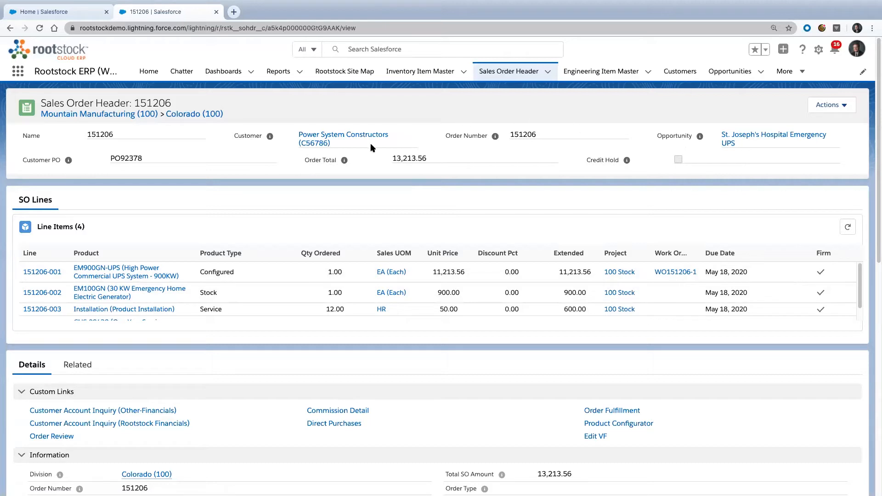
{"action": "mouse_move", "coordinate": [360, 147]}
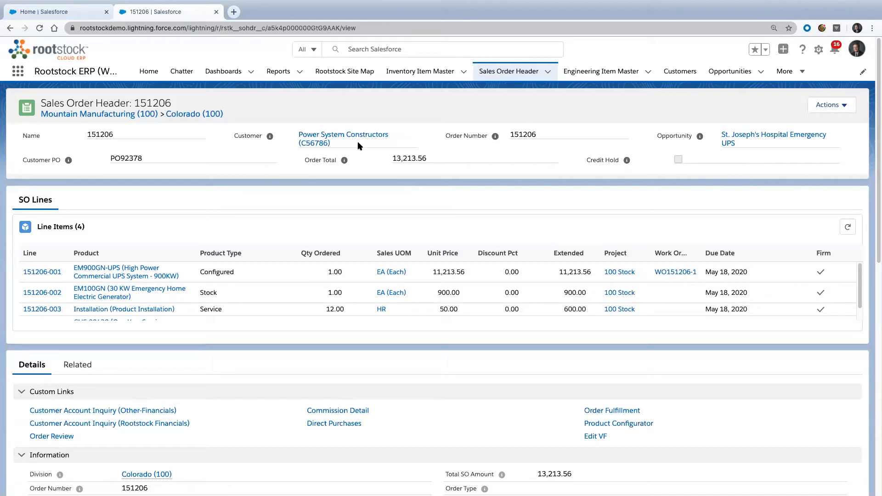
{"action": "mouse_move", "coordinate": [756, 145]}
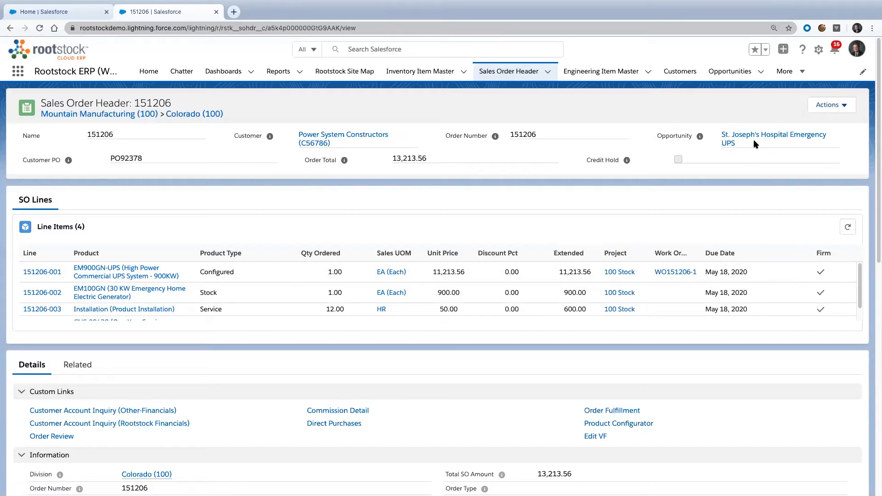
{"action": "mouse_move", "coordinate": [360, 158]}
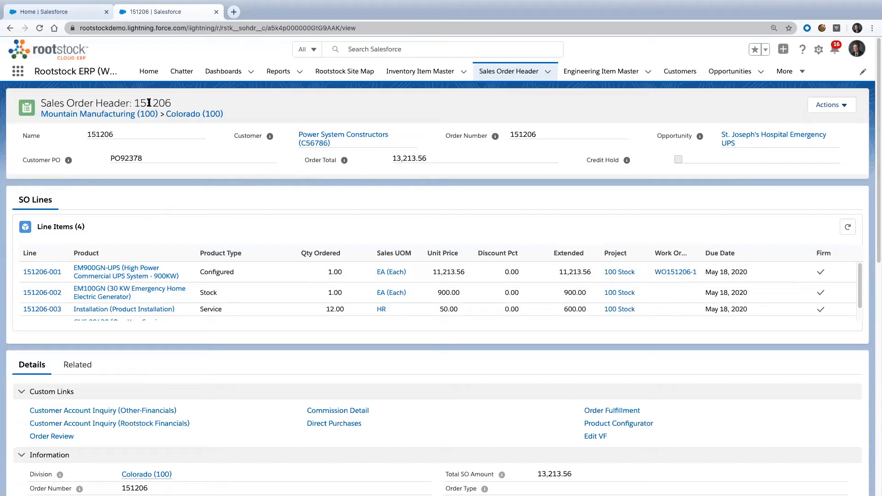
{"action": "mouse_move", "coordinate": [675, 272]}
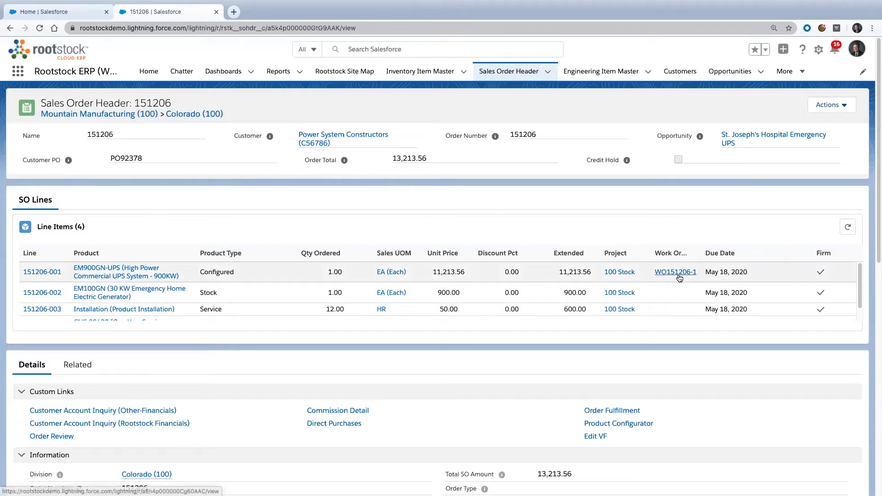
{"action": "mouse_move", "coordinate": [675, 272]}
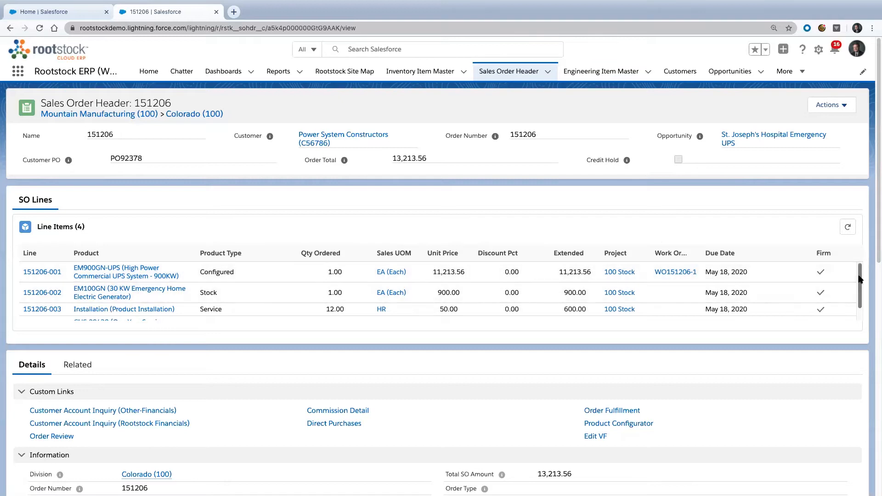
{"action": "scroll", "scroll_direction": "down", "scroll_amount": 3}
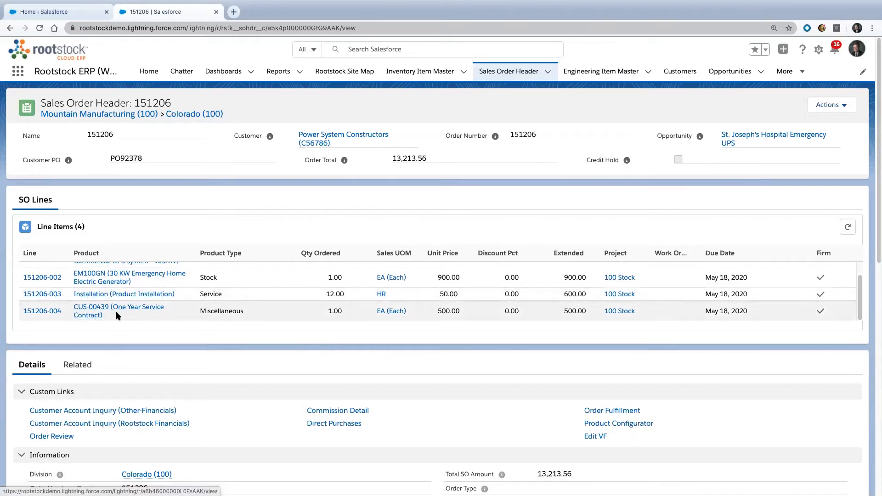
{"action": "mouse_move", "coordinate": [100, 315]}
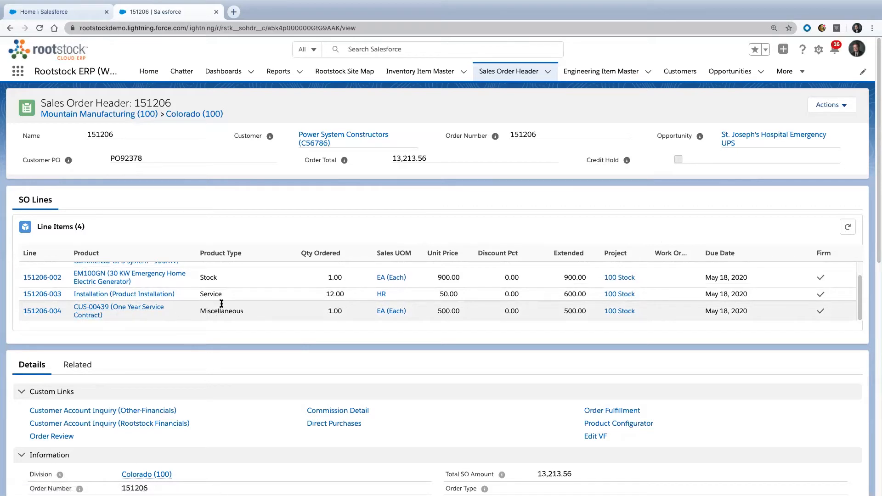
{"action": "mouse_move", "coordinate": [227, 322]}
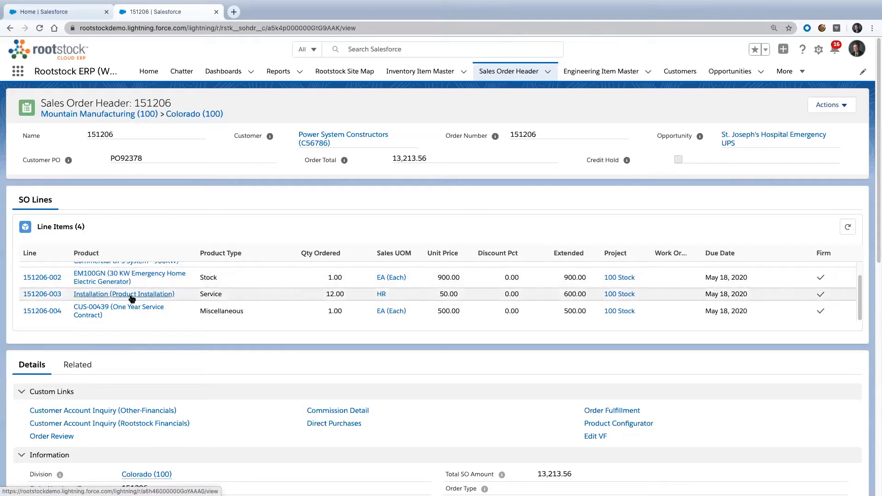
{"action": "mouse_move", "coordinate": [119, 307]}
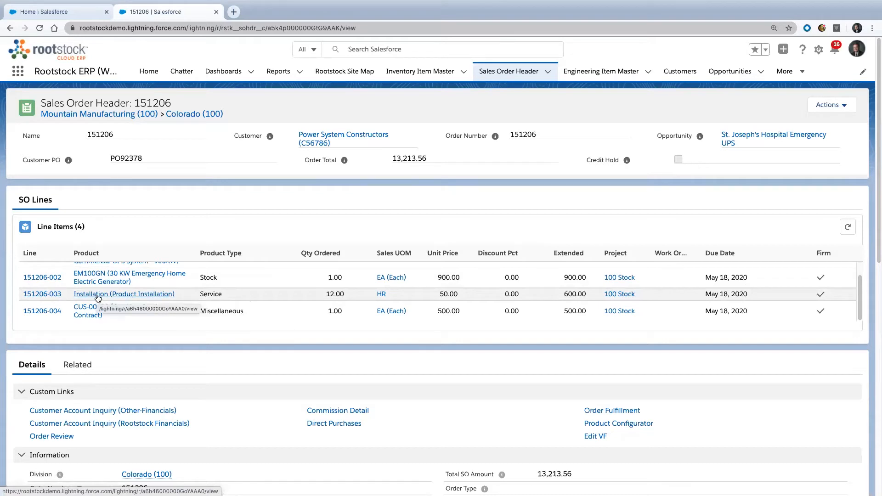
{"action": "mouse_move", "coordinate": [368, 304]}
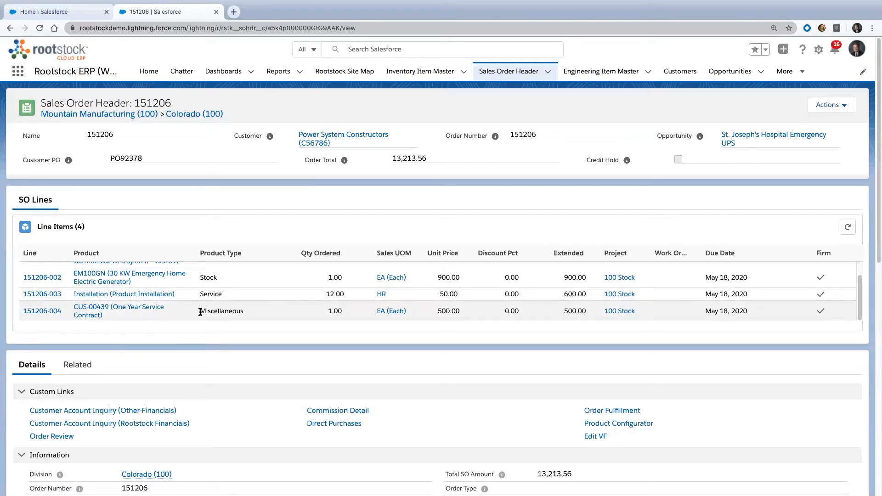
{"action": "mouse_move", "coordinate": [218, 319]}
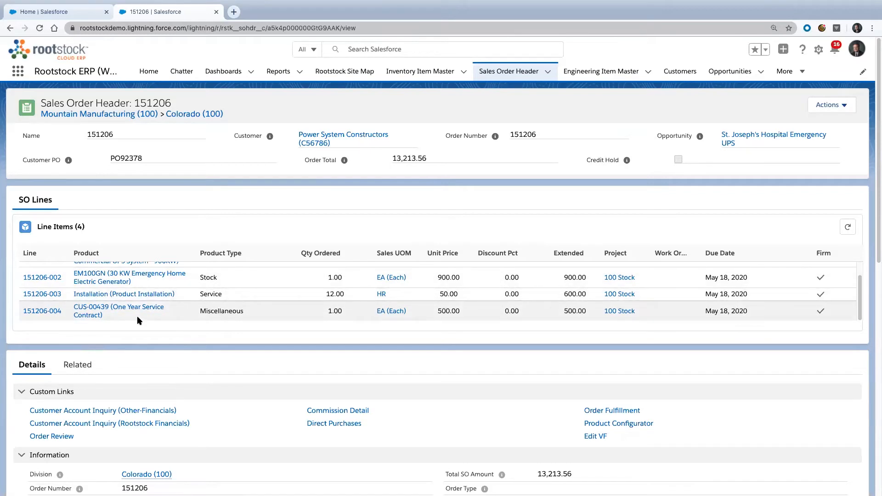
{"action": "mouse_move", "coordinate": [135, 307]}
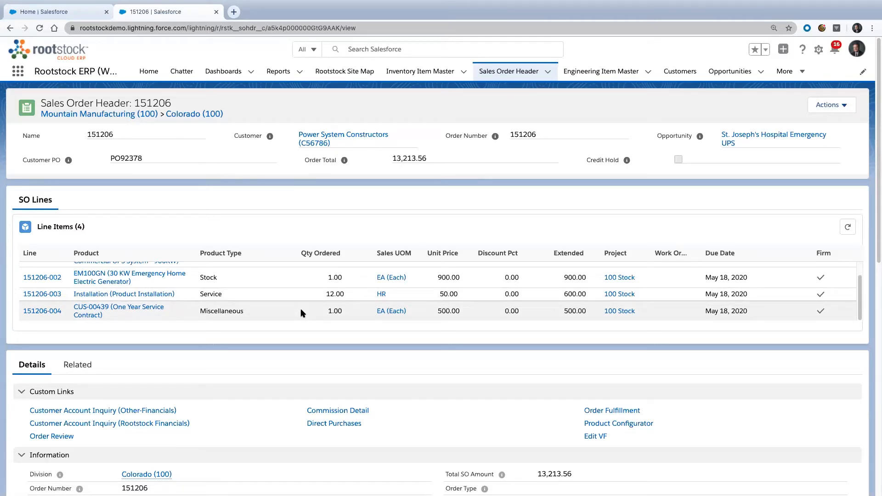
{"action": "mouse_move", "coordinate": [700, 292]}
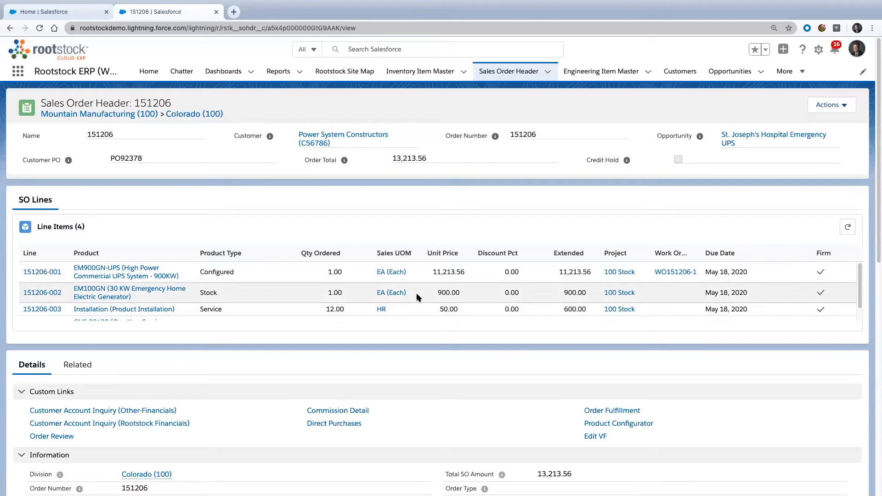
{"action": "mouse_move", "coordinate": [676, 272]}
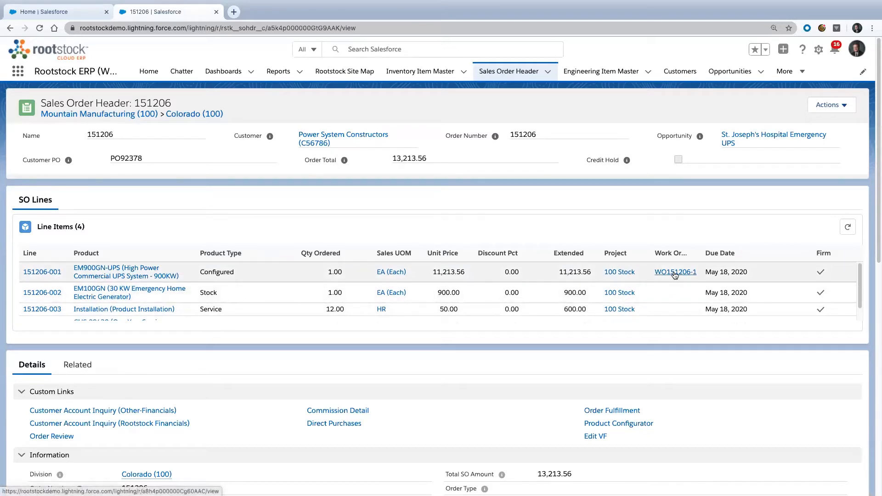
{"action": "mouse_move", "coordinate": [675, 272]}
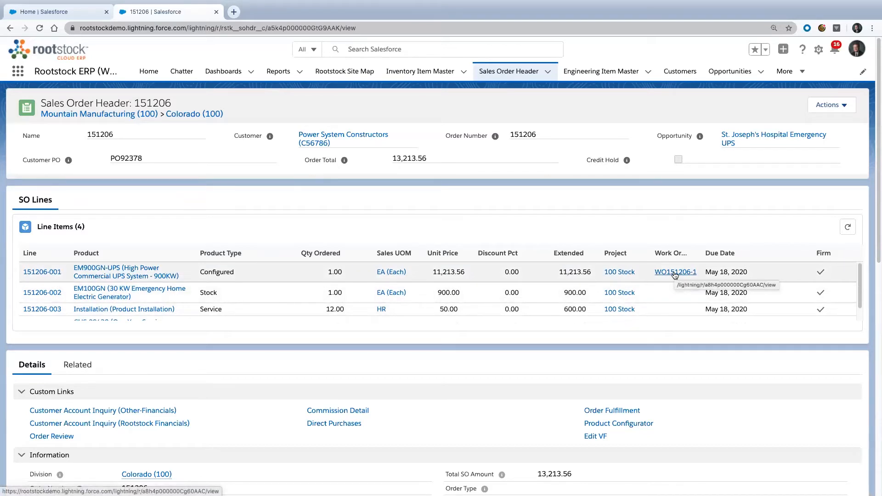
{"action": "mouse_move", "coordinate": [116, 272]}
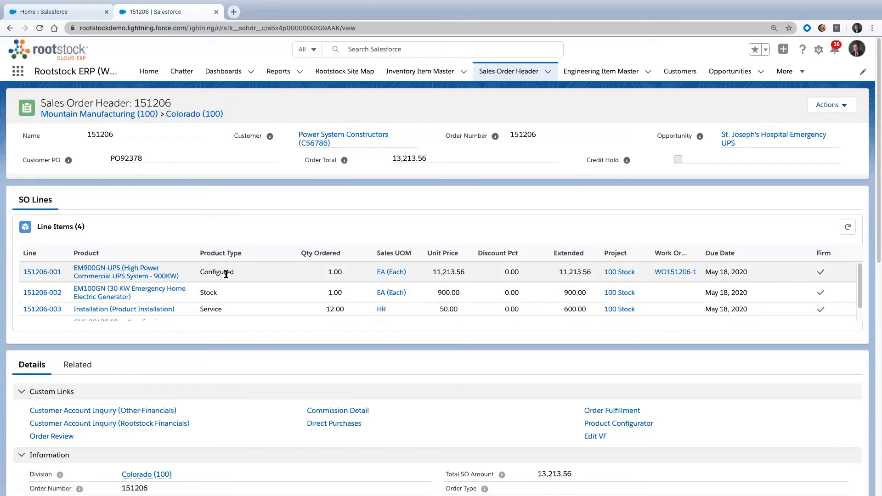
{"action": "mouse_move", "coordinate": [234, 274]}
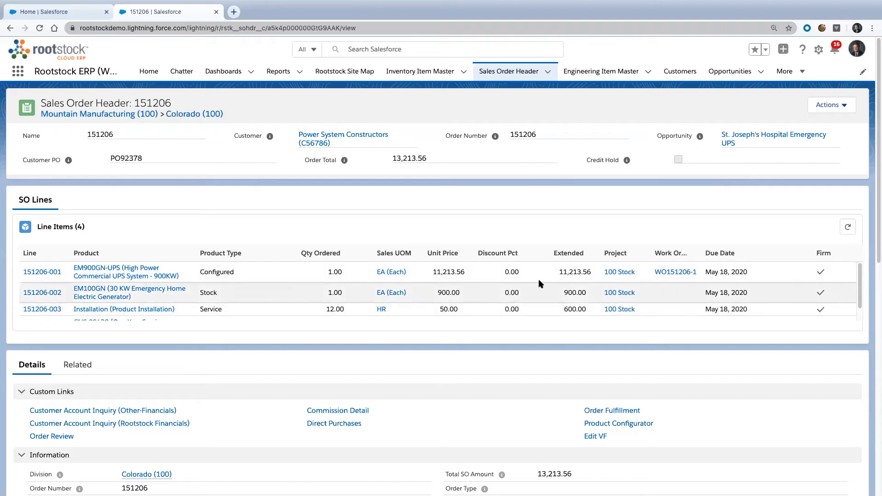
{"action": "mouse_move", "coordinate": [558, 274]}
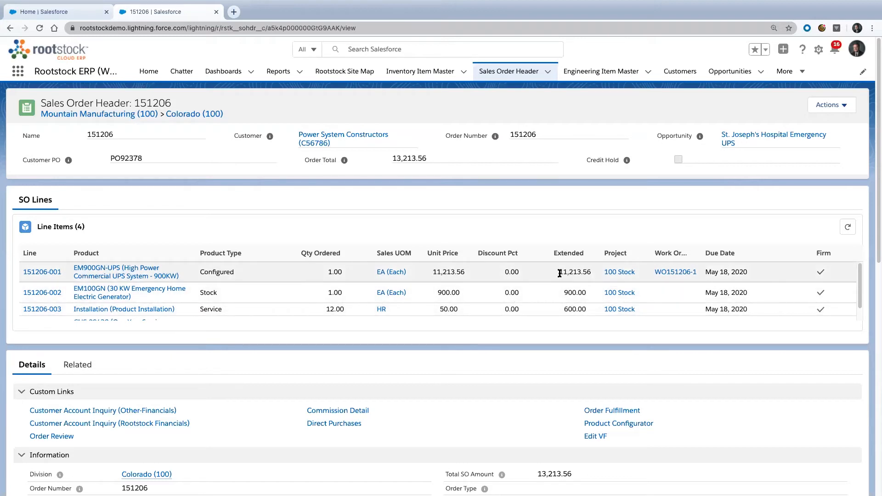
{"action": "mouse_move", "coordinate": [561, 274]}
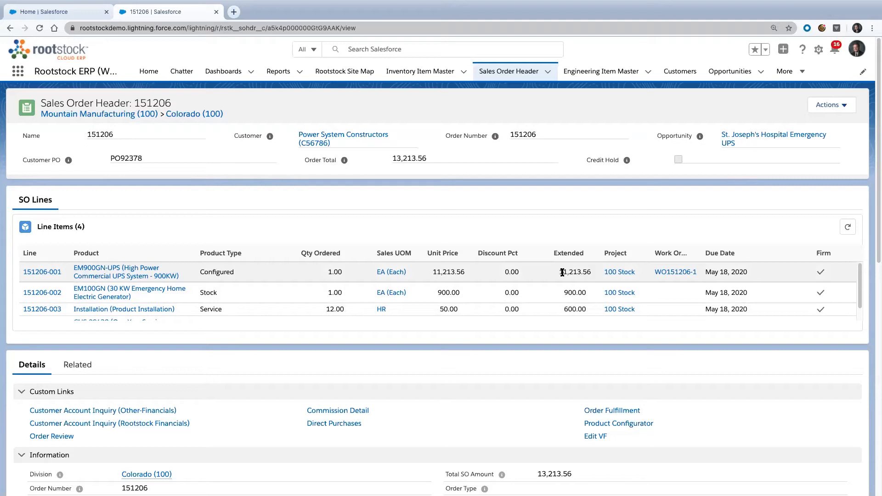
{"action": "mouse_move", "coordinate": [661, 279]}
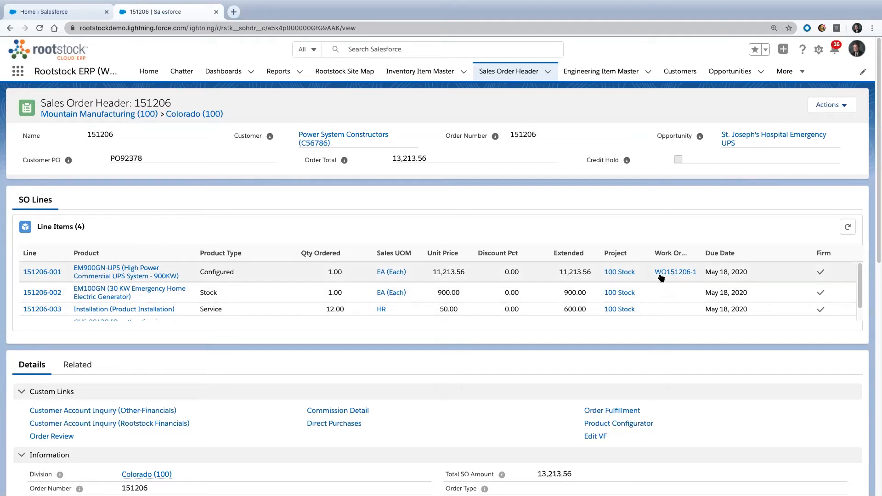
{"action": "mouse_move", "coordinate": [675, 272]}
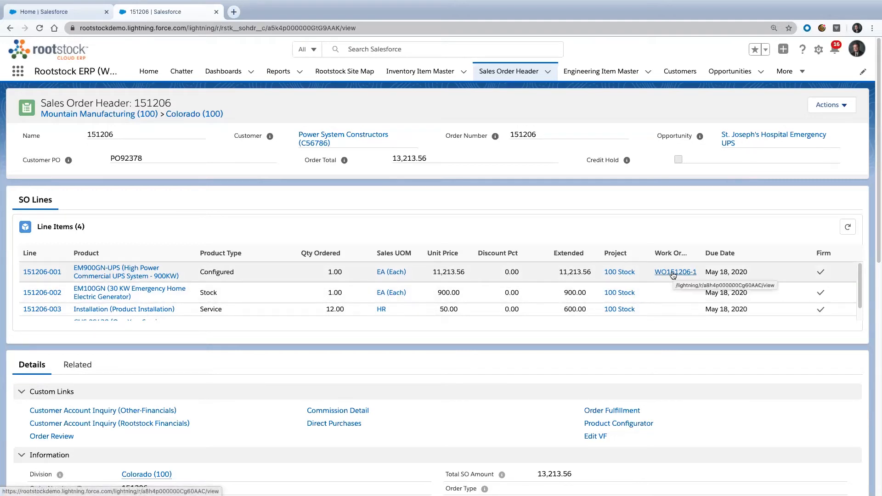
{"action": "right_click", "coordinate": [676, 272]}
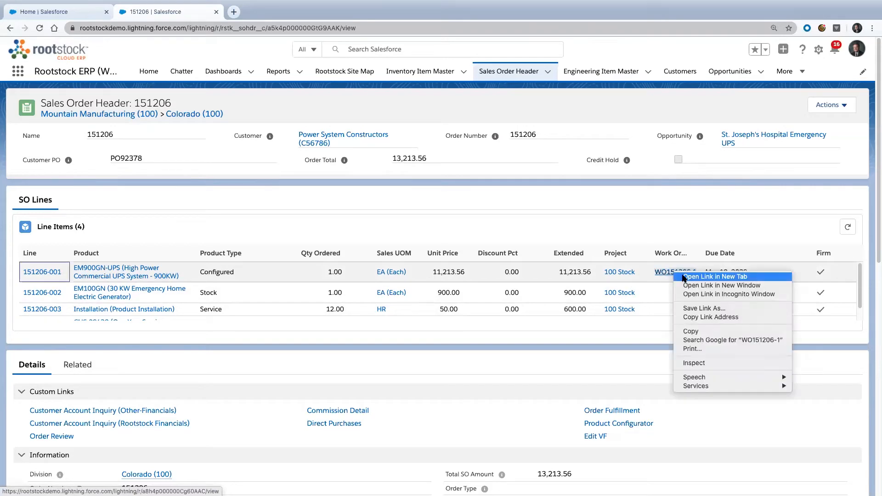
{"action": "left_click", "coordinate": [715, 277]}
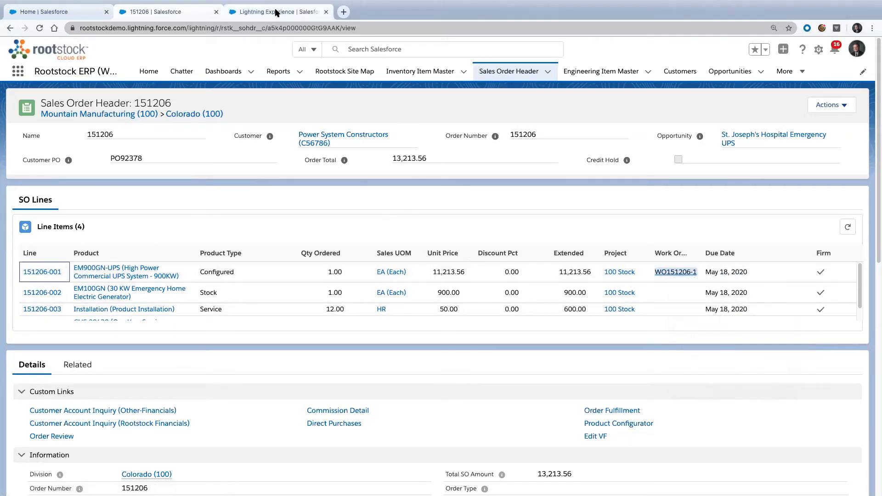
{"action": "left_click", "coordinate": [676, 272]}
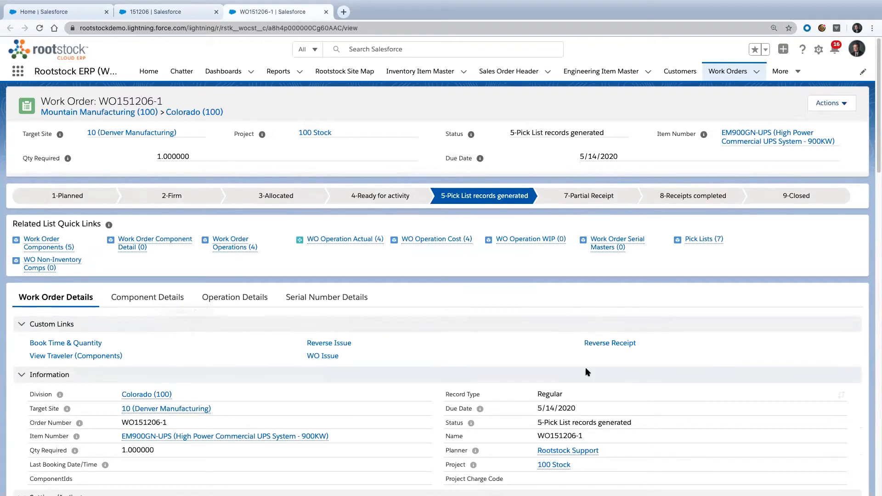
{"action": "scroll", "scroll_direction": "down", "scroll_amount": 3}
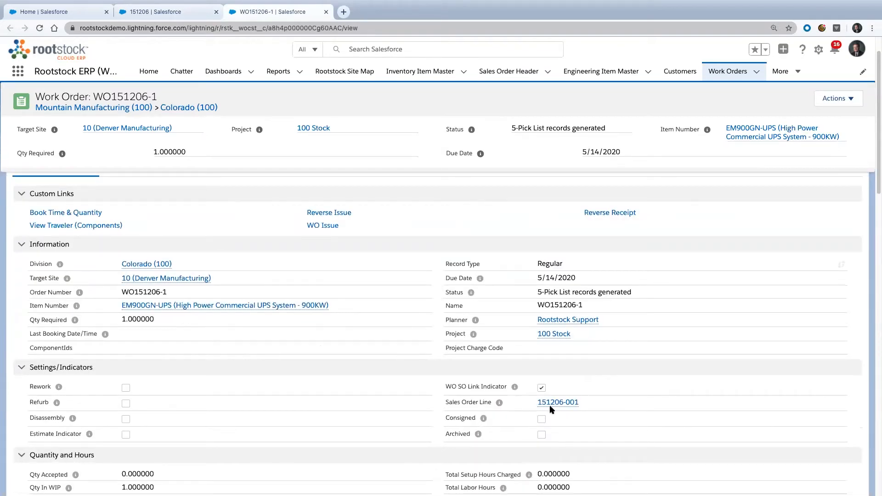
{"action": "mouse_move", "coordinate": [561, 411]}
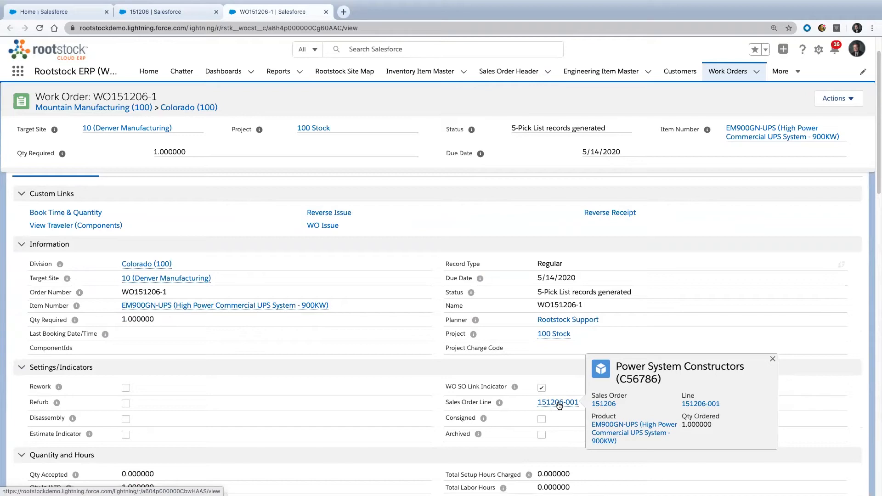
{"action": "mouse_move", "coordinate": [477, 380]}
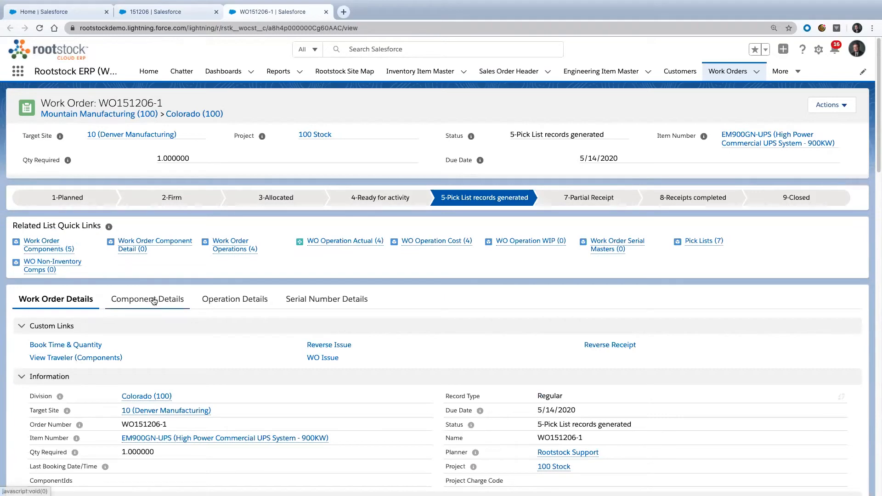
Show work order WO151206-1's Component Details with its five components and seven pick lists
{"action": "left_click", "coordinate": [147, 298]}
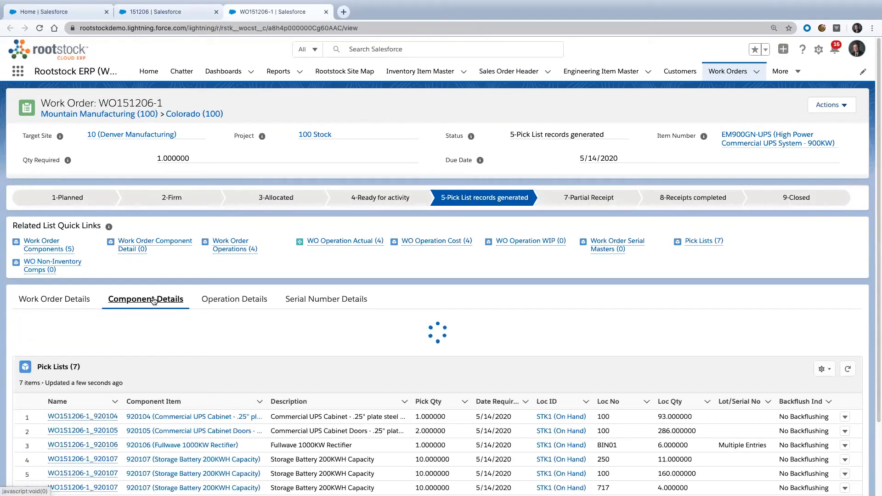
{"action": "left_click", "coordinate": [145, 299]}
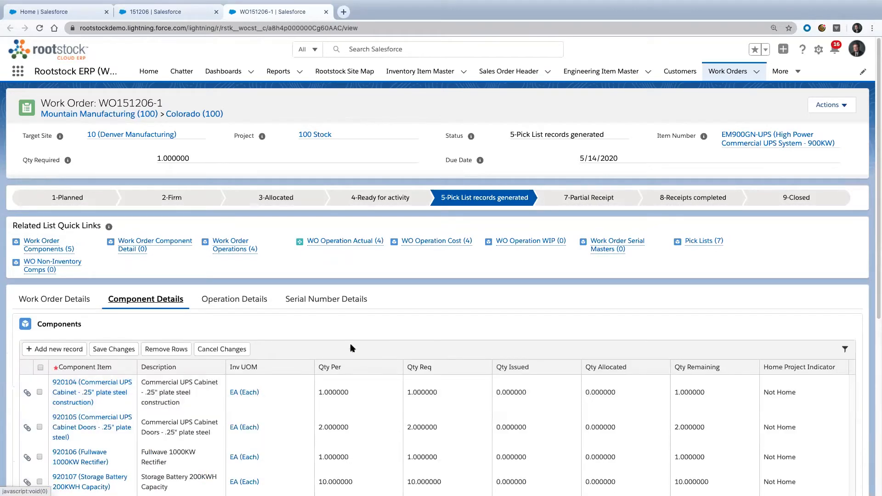
{"action": "scroll", "scroll_direction": "down", "scroll_amount": 3}
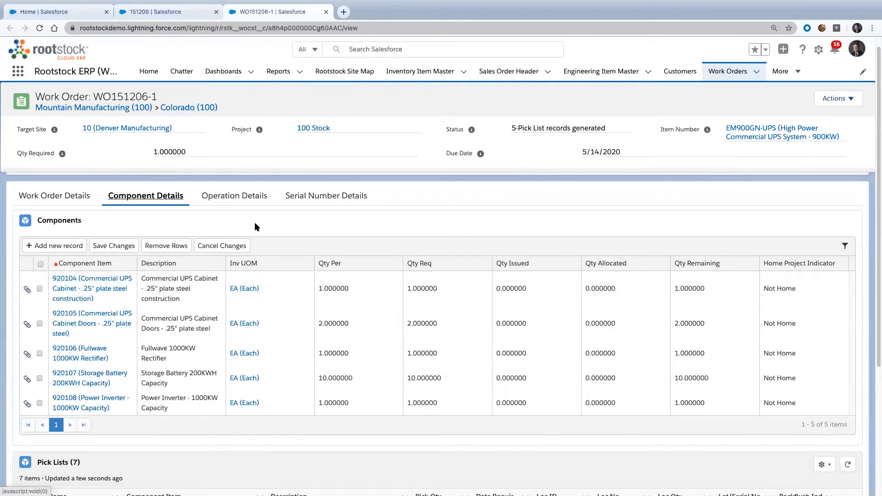
{"action": "mouse_move", "coordinate": [237, 222]}
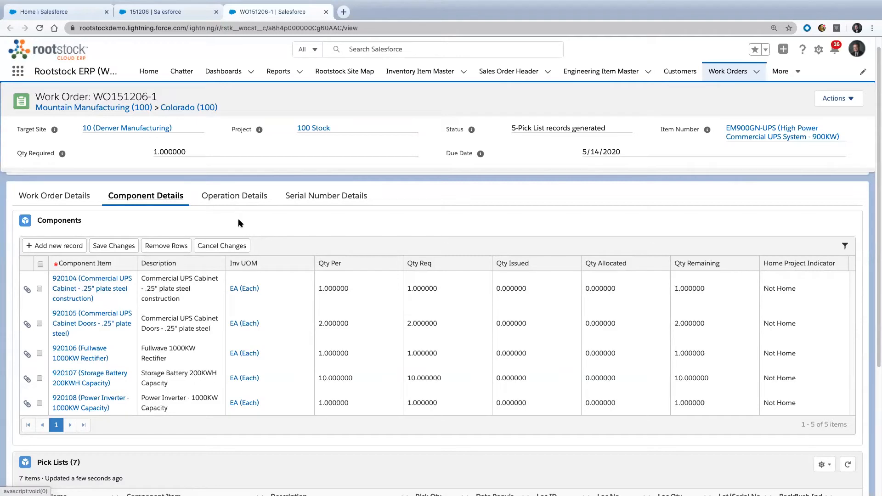
{"action": "mouse_move", "coordinate": [237, 235]}
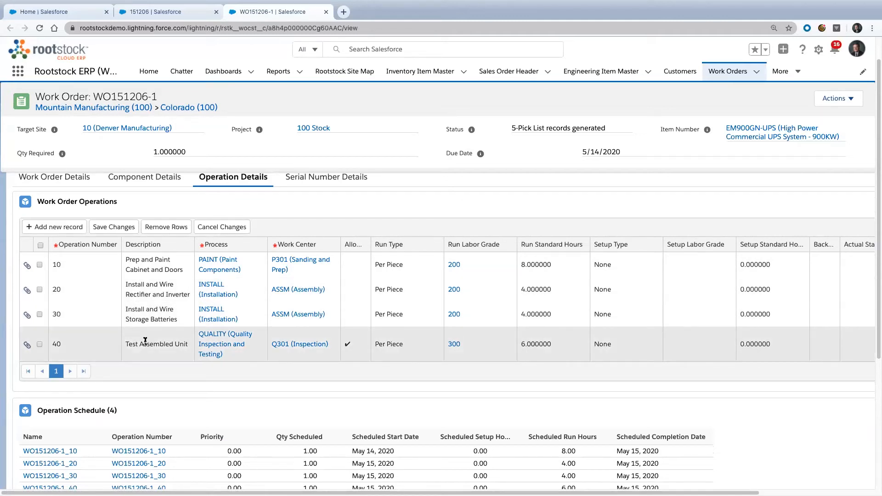
{"action": "mouse_move", "coordinate": [148, 353]}
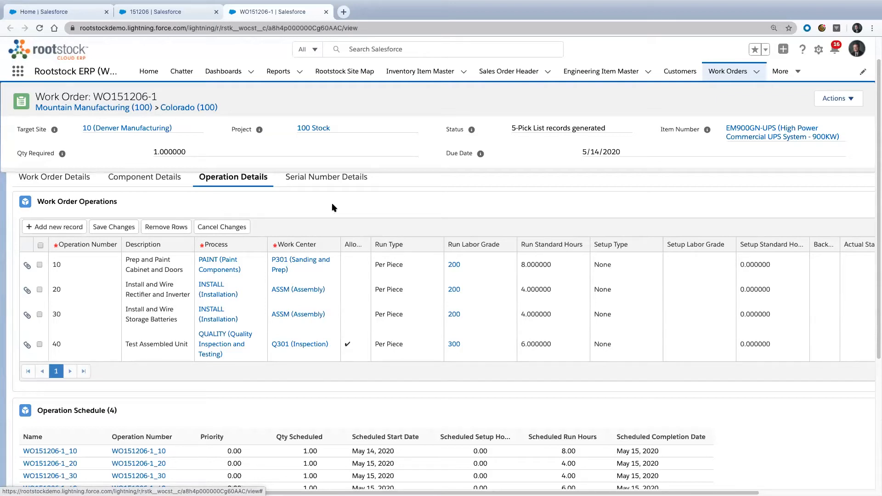
{"action": "mouse_move", "coordinate": [344, 208]}
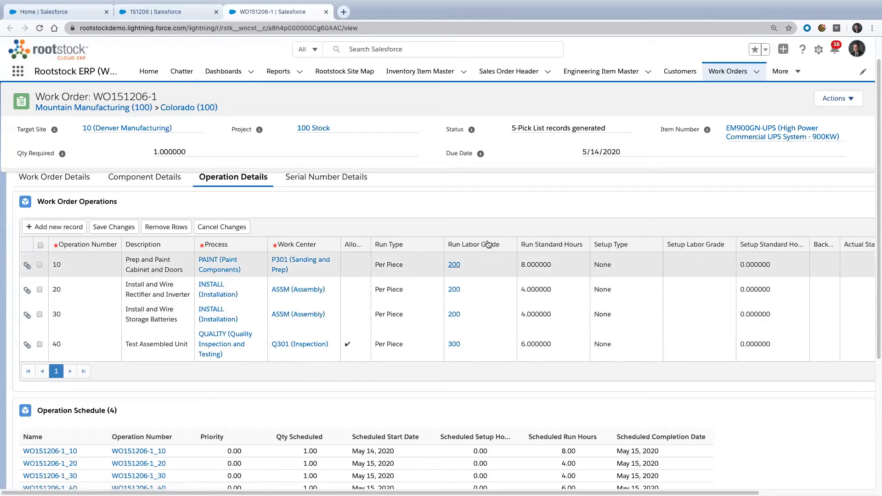
{"action": "mouse_move", "coordinate": [509, 219]}
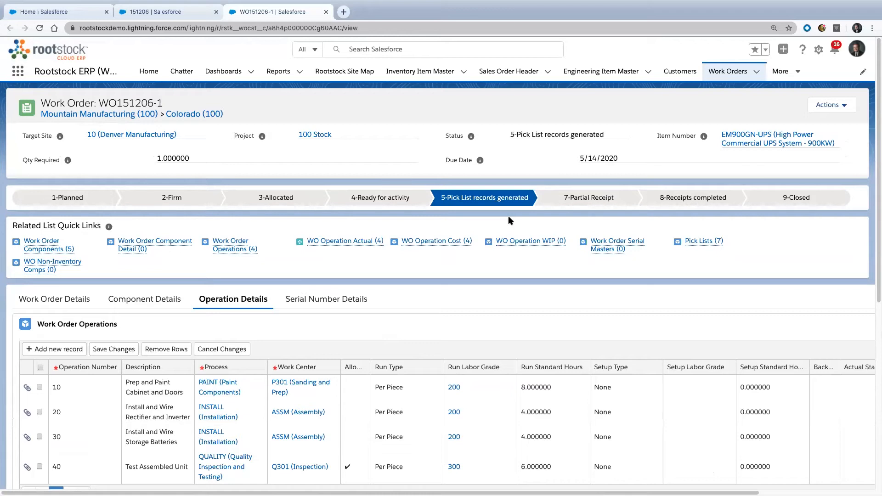
{"action": "mouse_move", "coordinate": [506, 287]}
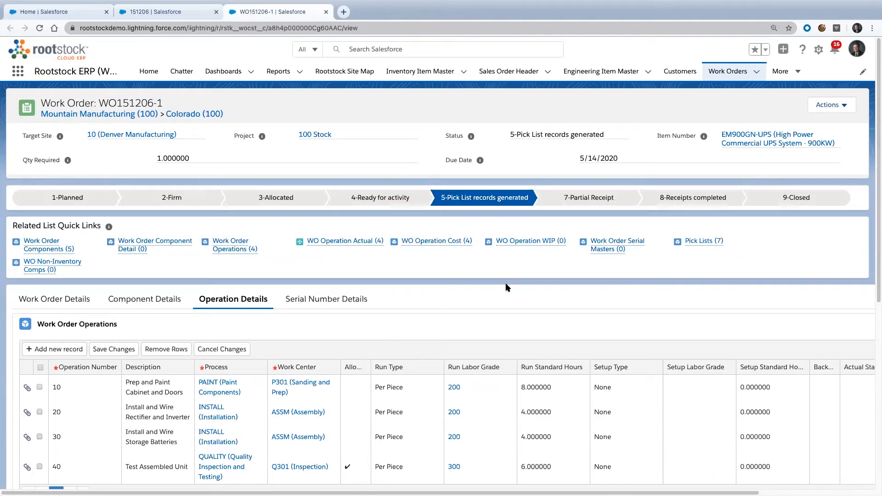
{"action": "mouse_move", "coordinate": [568, 313]}
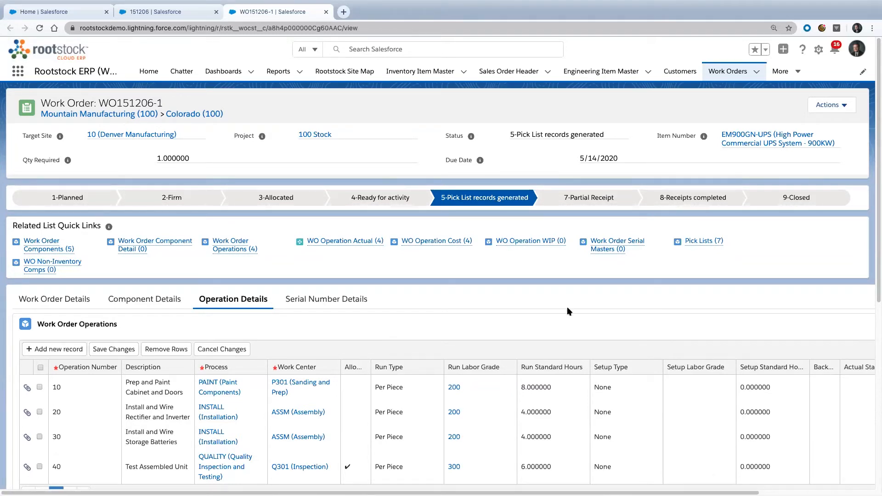
{"action": "mouse_move", "coordinate": [568, 317]}
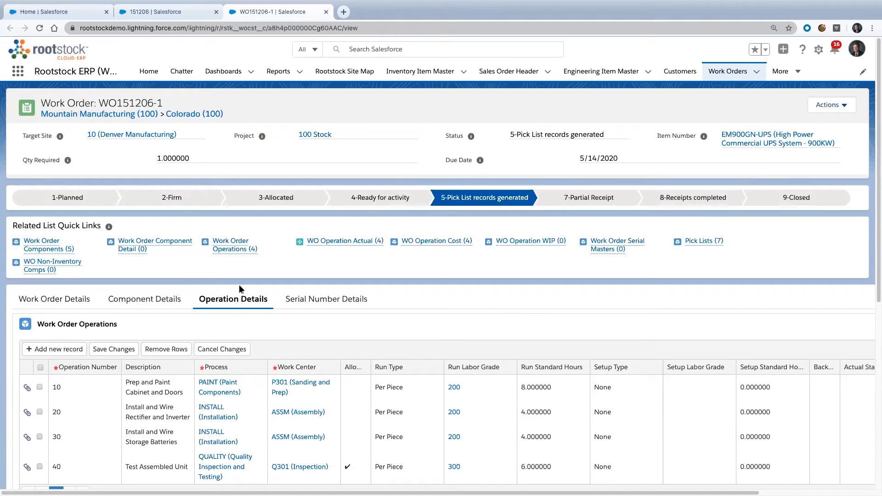
{"action": "mouse_move", "coordinate": [497, 315]}
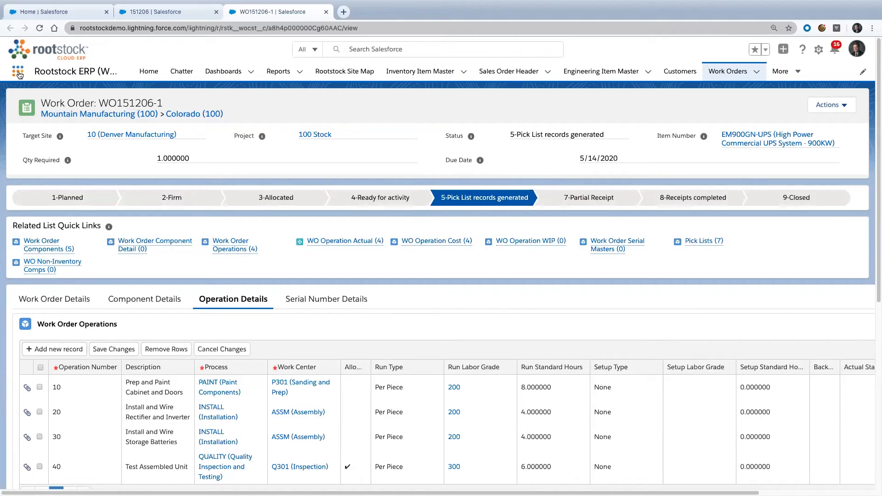
Bring up the App Launcher's list of available apps to reach Rootstock AR
{"action": "left_click", "coordinate": [18, 72]}
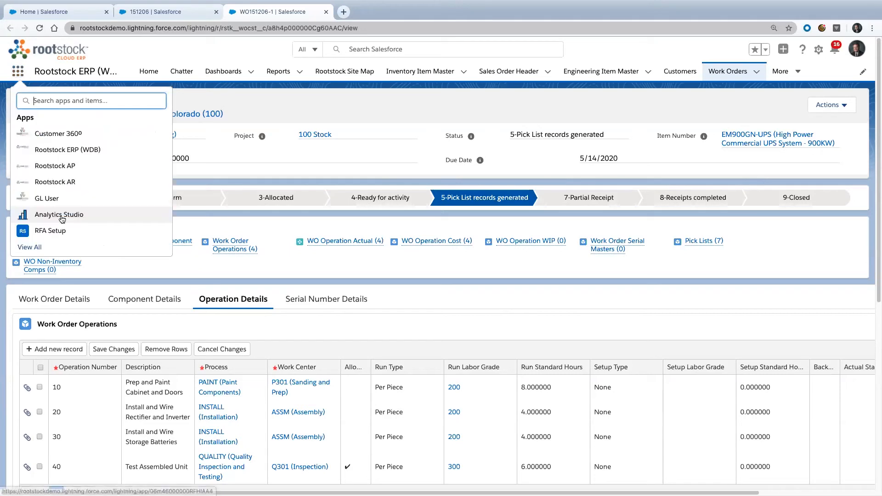
{"action": "mouse_move", "coordinate": [57, 133]}
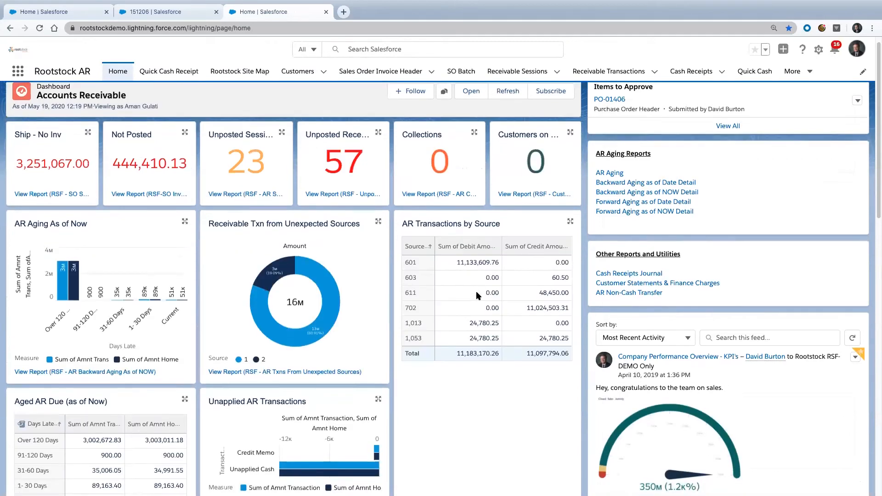
Scroll through the Accounts Receivable dashboard's charts and metrics
{"action": "scroll", "scroll_direction": "down", "scroll_amount": 3}
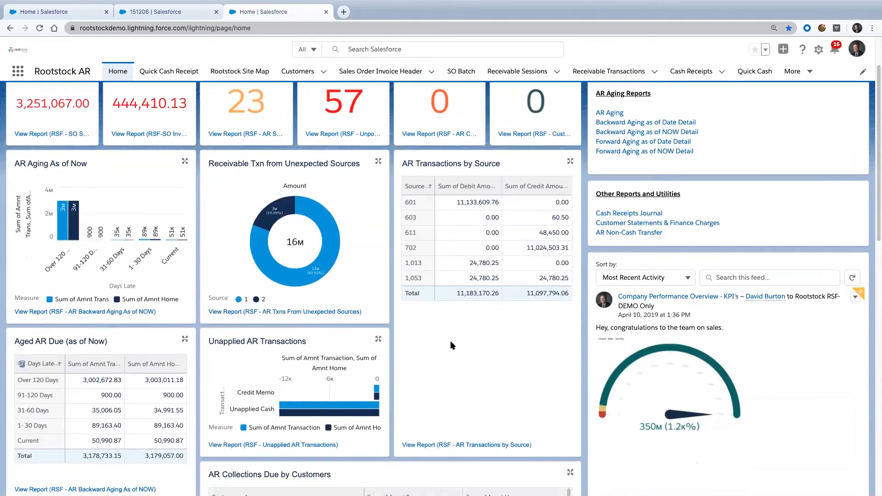
{"action": "scroll", "scroll_direction": "down", "scroll_amount": 3}
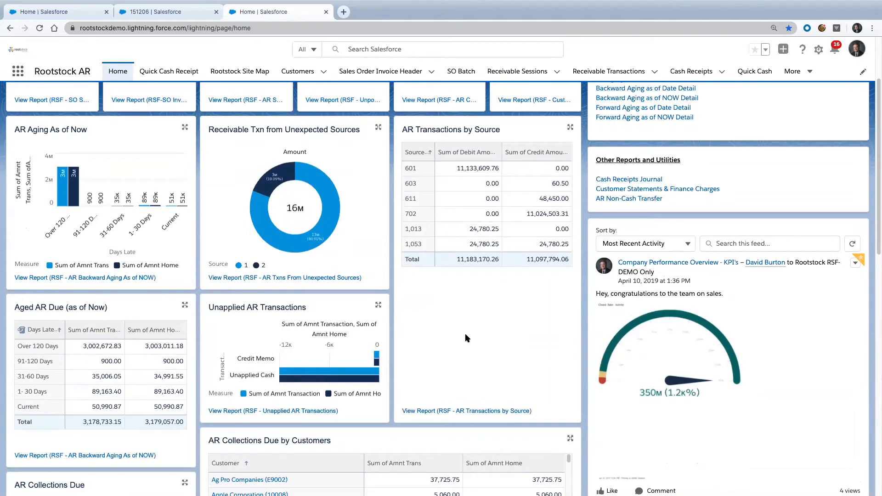
{"action": "mouse_move", "coordinate": [476, 343]}
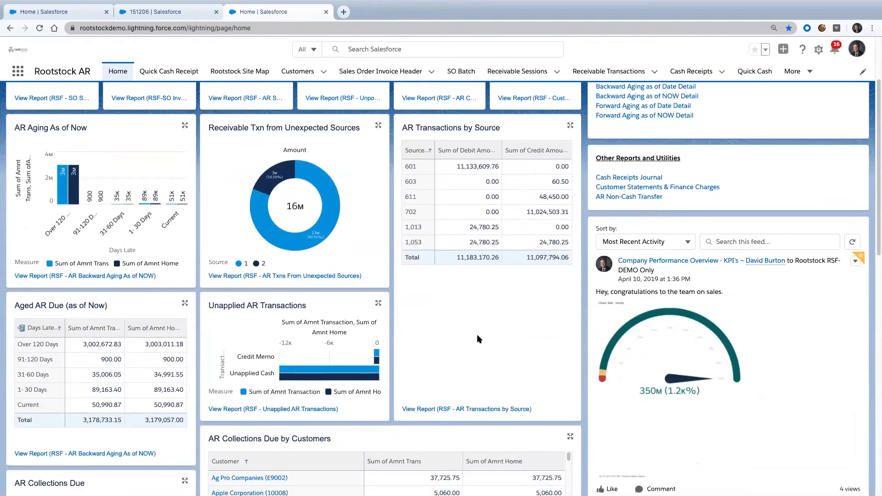
{"action": "scroll", "scroll_direction": "down", "scroll_amount": 3}
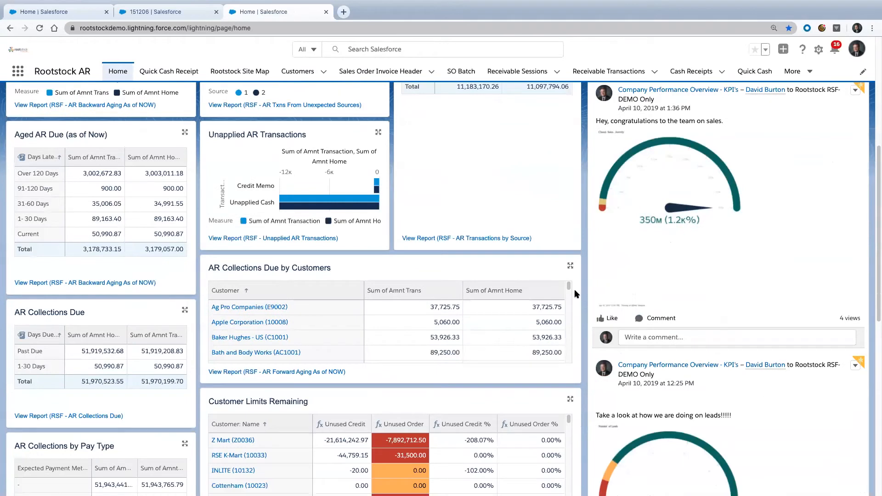
{"action": "scroll", "scroll_direction": "down", "scroll_amount": 3}
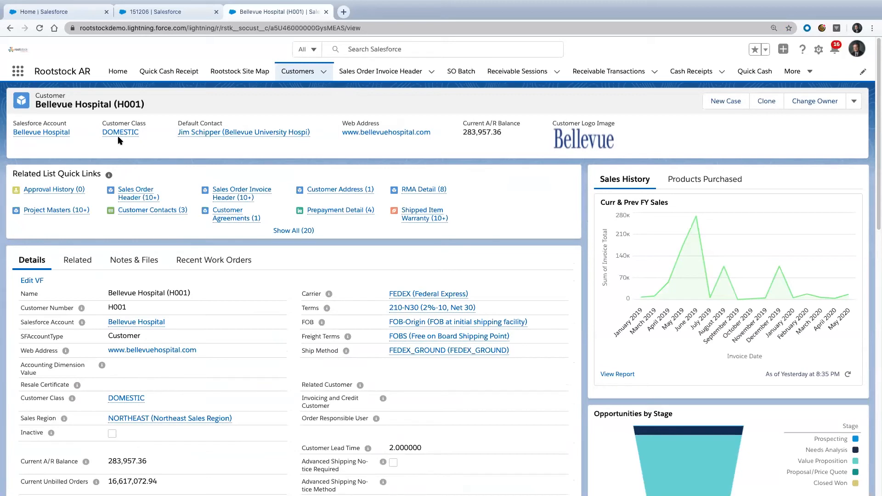
{"action": "mouse_move", "coordinate": [76, 96]}
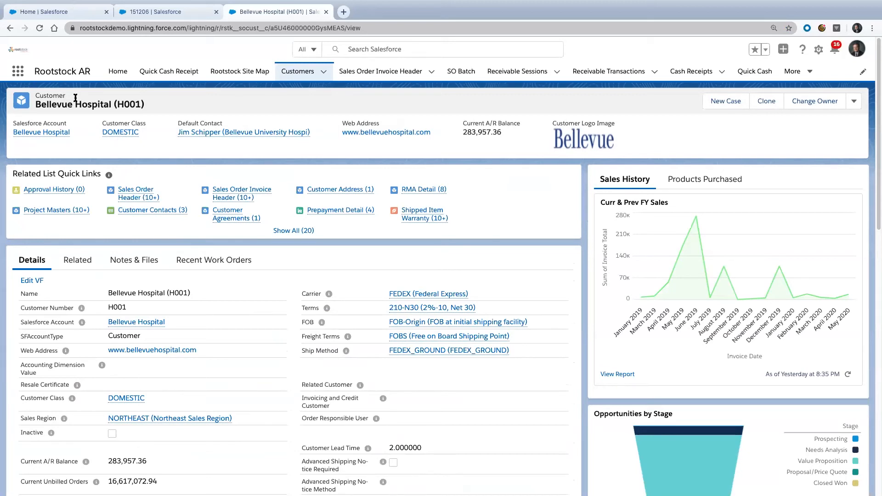
{"action": "mouse_move", "coordinate": [79, 99]}
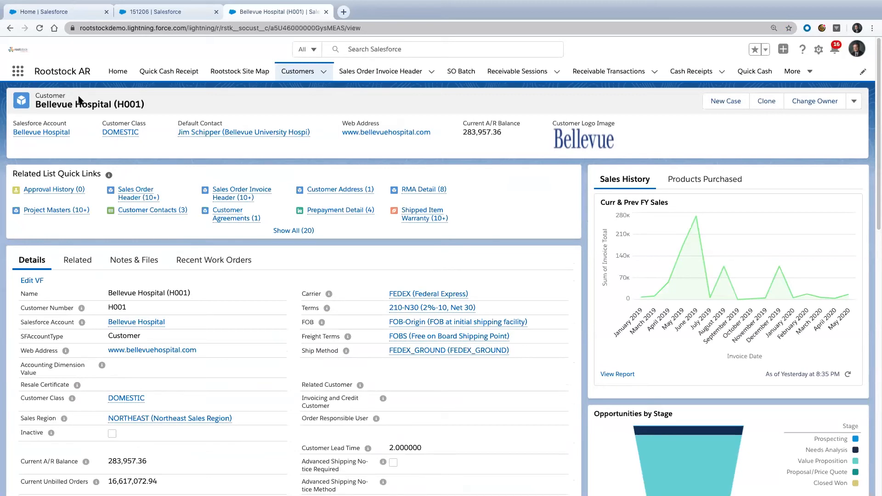
{"action": "mouse_move", "coordinate": [440, 263]}
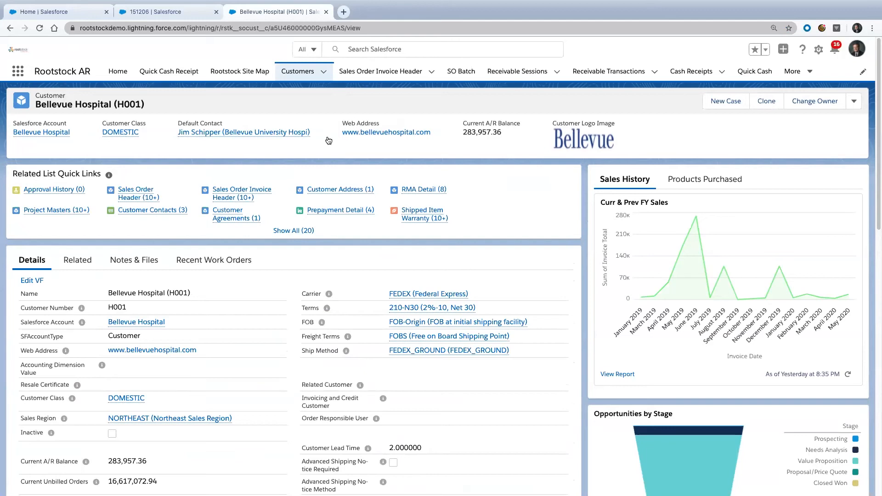
Open Bellevue Hospital's Sales Order Header list and pick sales order 151118
{"action": "left_click", "coordinate": [138, 193]}
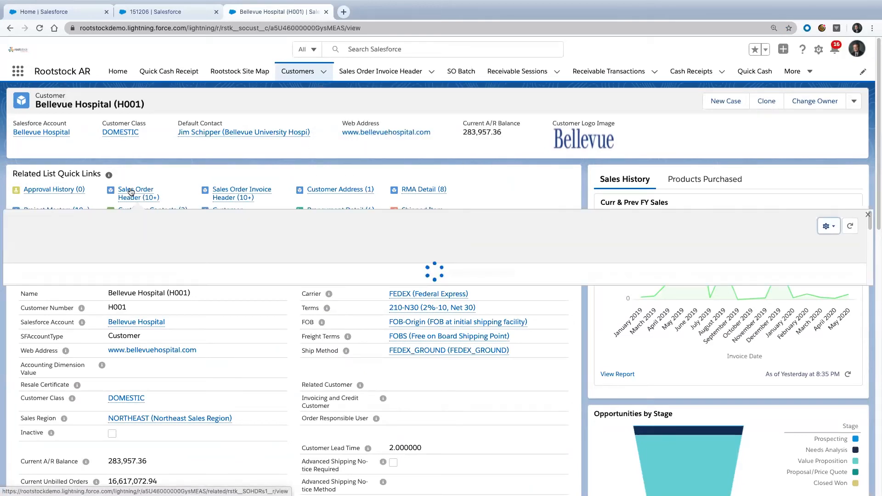
{"action": "left_click", "coordinate": [135, 193]}
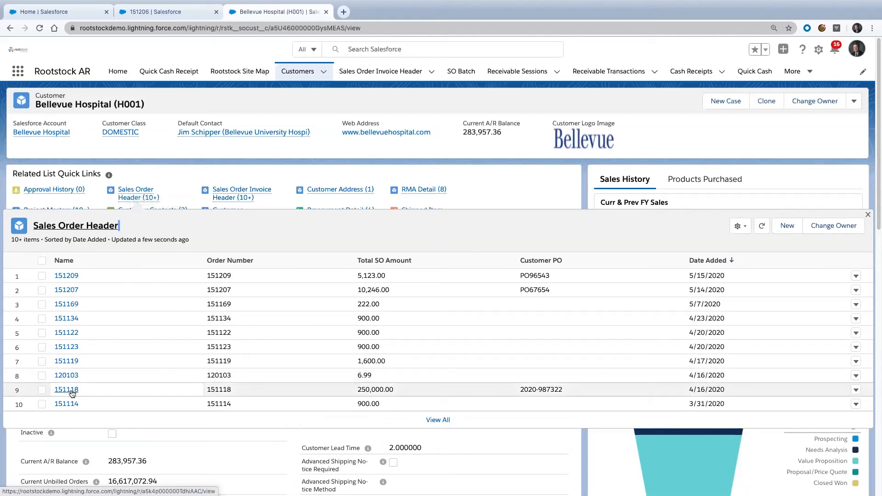
{"action": "mouse_move", "coordinate": [66, 390]}
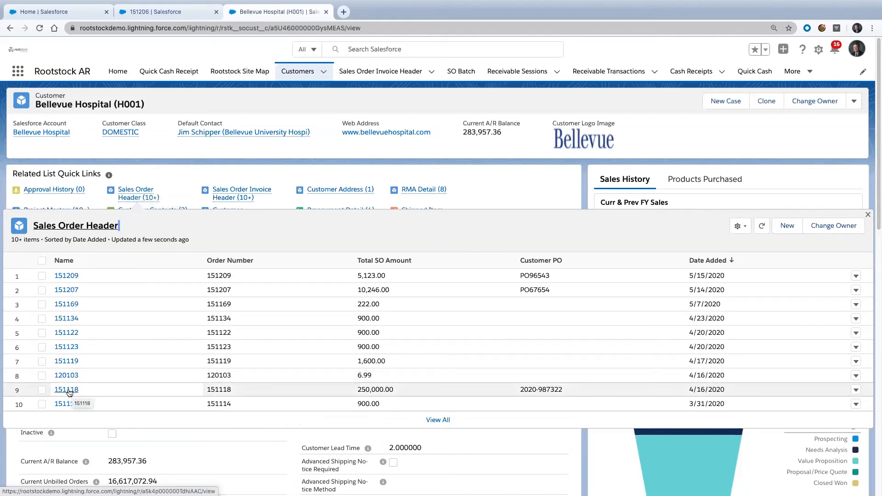
{"action": "left_click", "coordinate": [66, 389]}
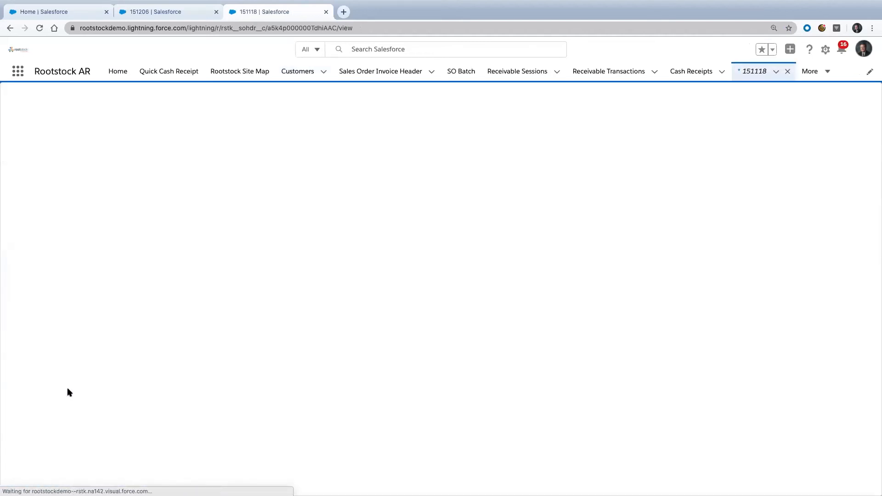
{"action": "mouse_move", "coordinate": [355, 344]}
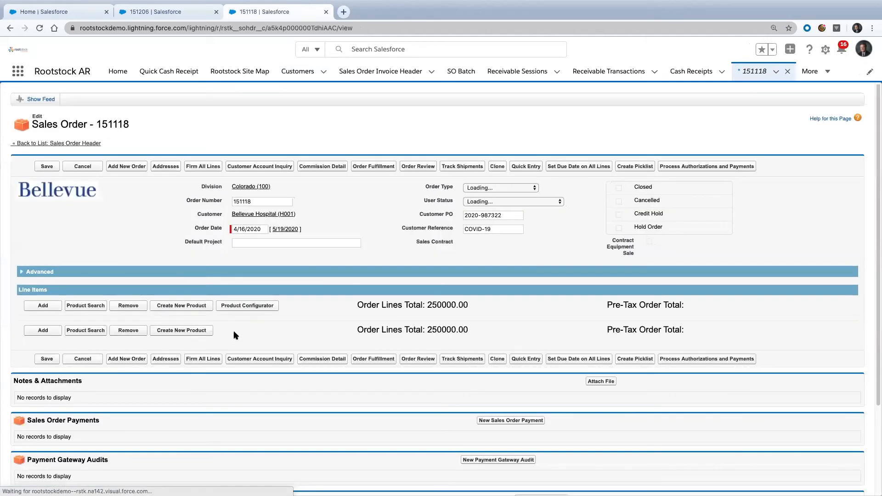
{"action": "mouse_move", "coordinate": [237, 332]}
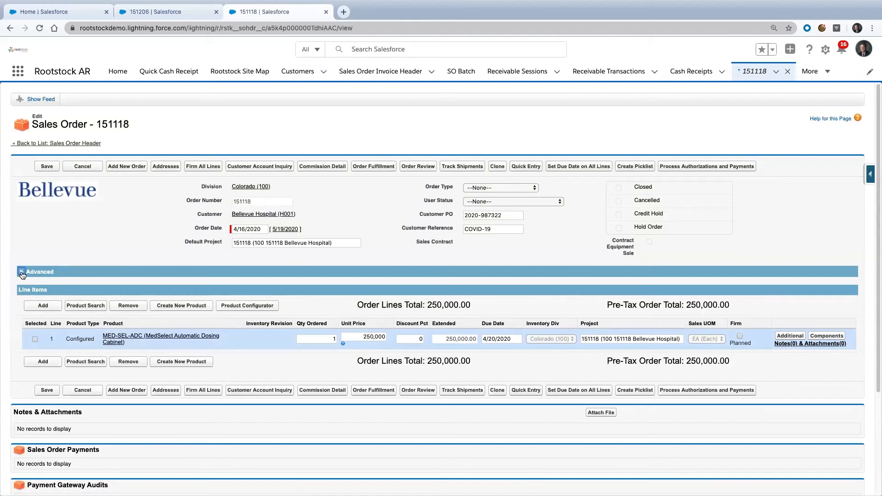
Expand the Advanced section of sales order 151118 to reveal its linked Belleview Cardiac Unit opportunity
{"action": "left_click", "coordinate": [39, 272]}
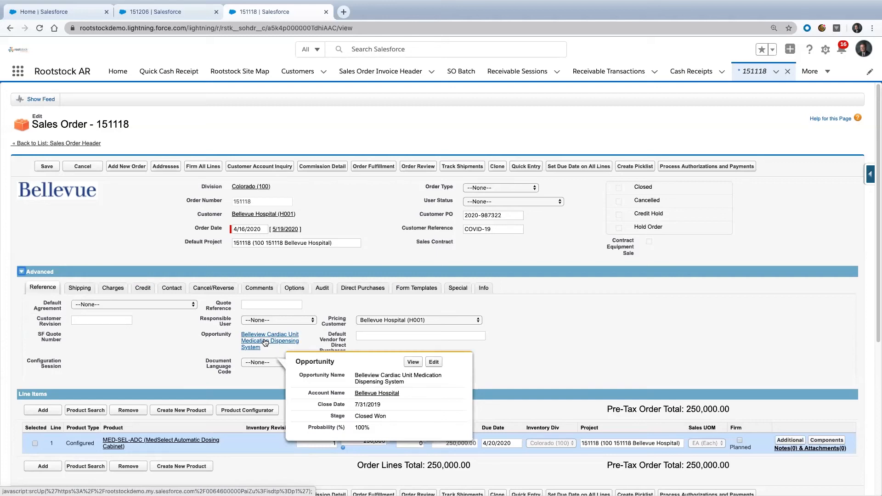
{"action": "mouse_move", "coordinate": [283, 150]}
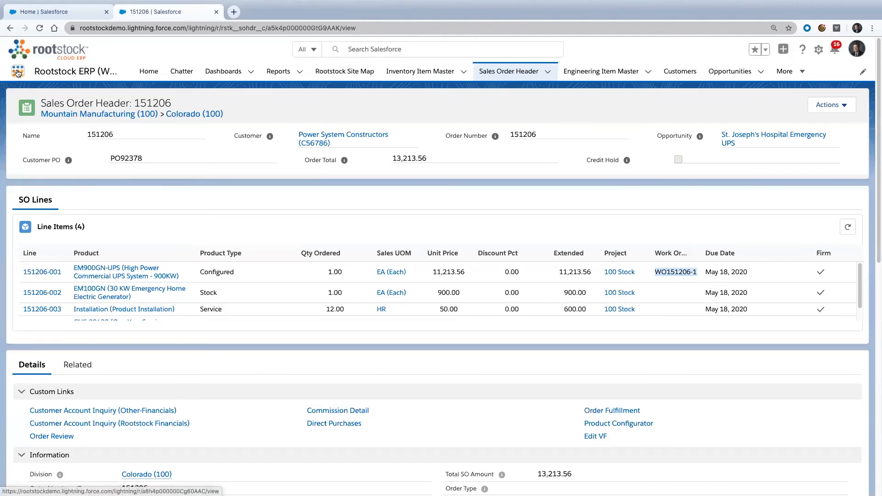
Switch to the Customer 360 app, landing on the Power System Constructors (C56786) record
{"action": "left_click", "coordinate": [17, 70]}
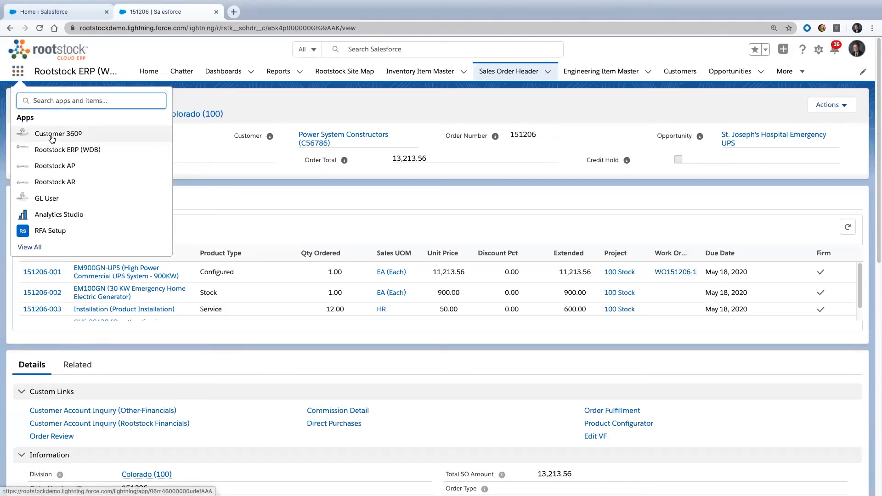
{"action": "left_click", "coordinate": [58, 133]}
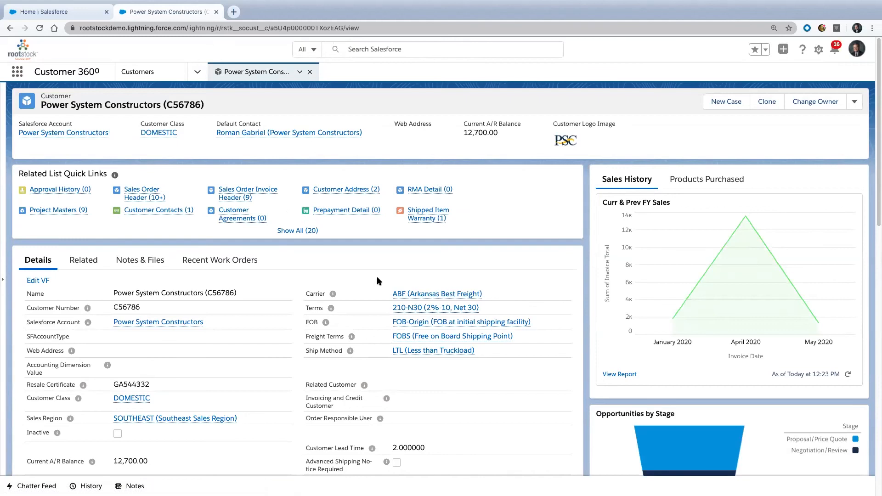
{"action": "mouse_move", "coordinate": [359, 275]}
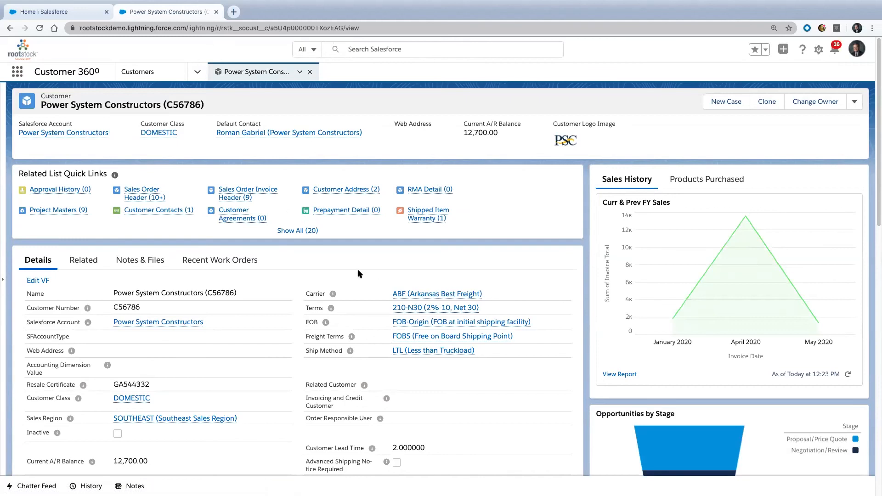
{"action": "mouse_move", "coordinate": [130, 134]}
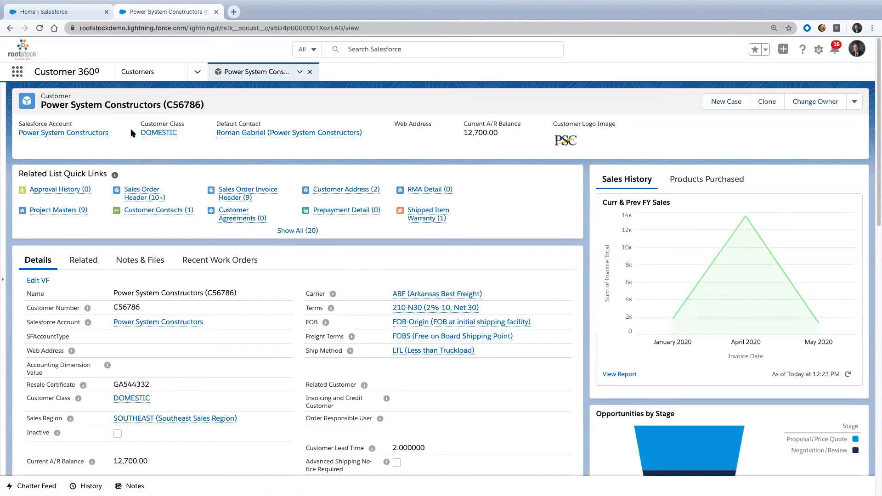
{"action": "mouse_move", "coordinate": [104, 108]}
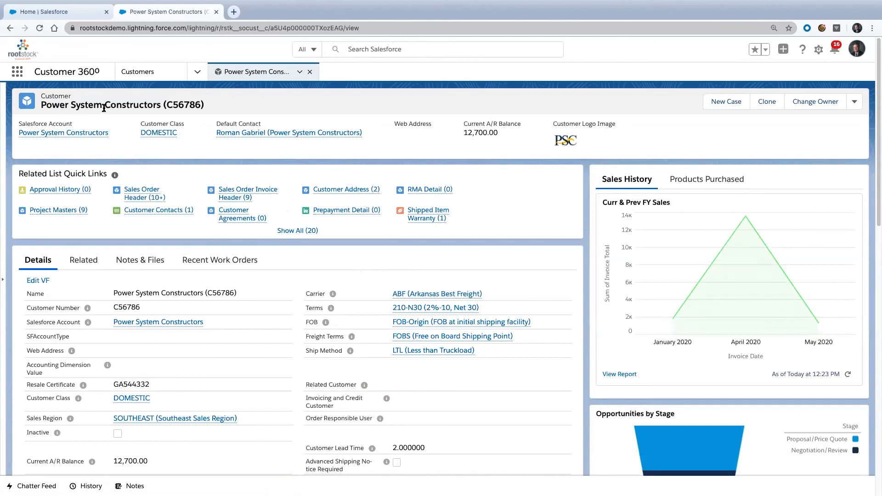
{"action": "mouse_move", "coordinate": [172, 307]}
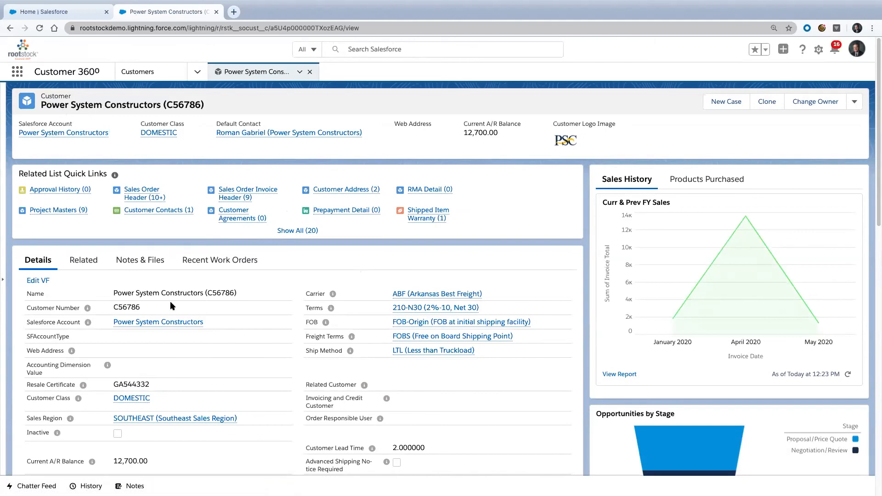
{"action": "scroll", "scroll_direction": "down", "scroll_amount": 3}
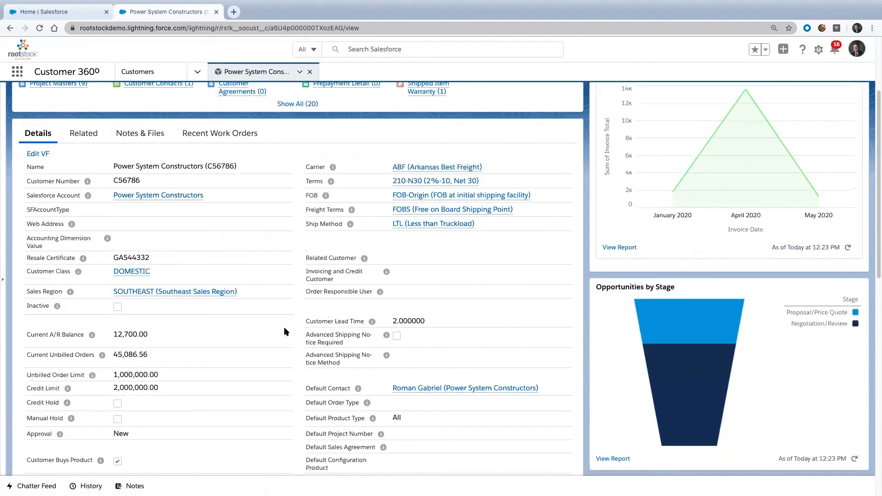
{"action": "scroll", "scroll_direction": "down", "scroll_amount": 3}
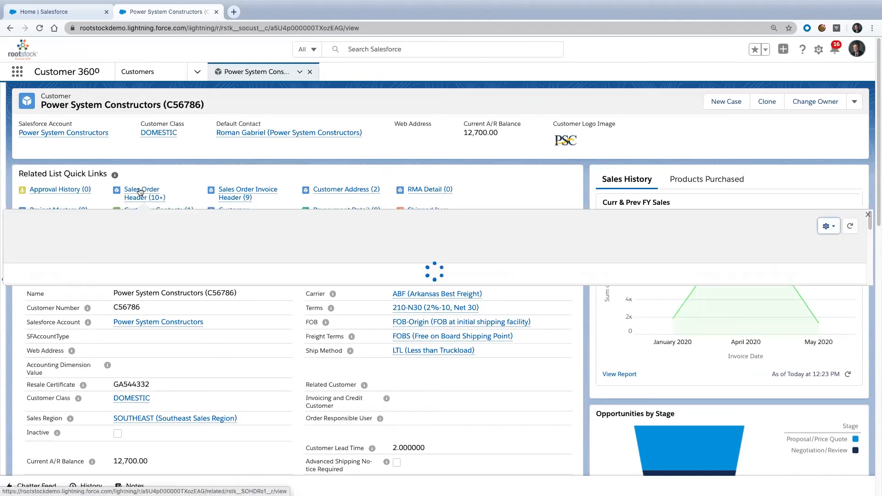
{"action": "left_click", "coordinate": [145, 193]}
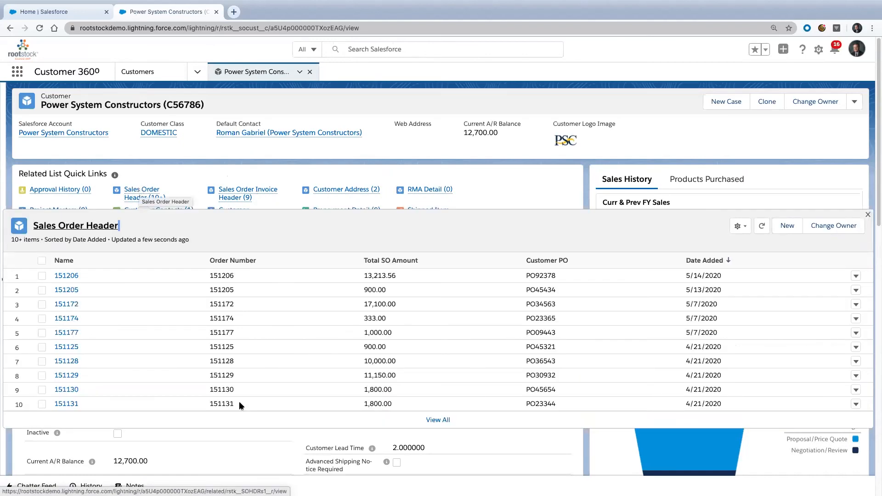
{"action": "left_click", "coordinate": [869, 215]}
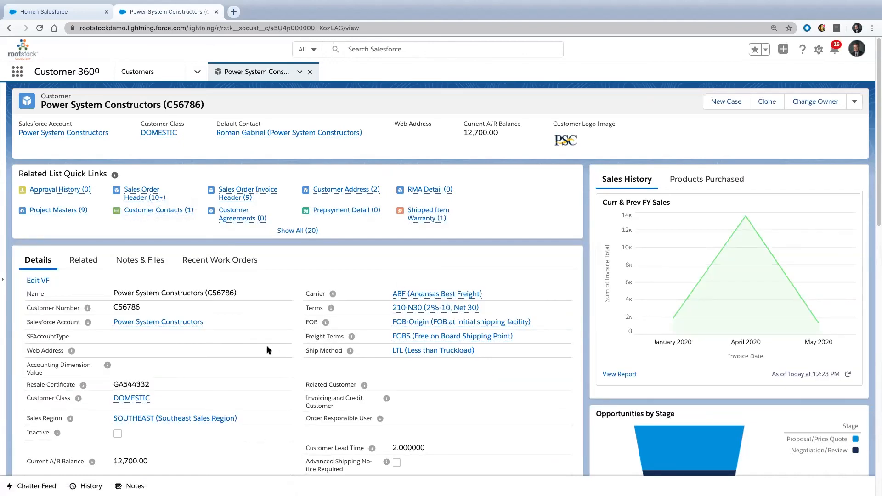
{"action": "scroll", "scroll_direction": "down", "scroll_amount": 3}
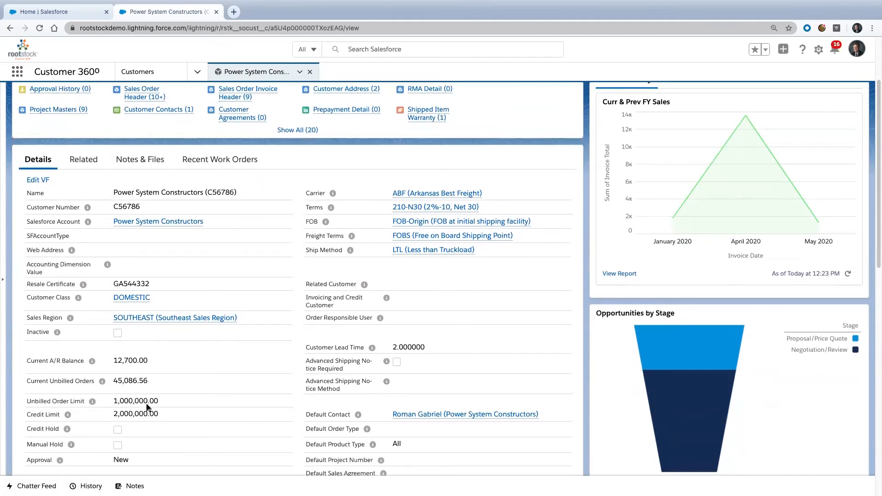
{"action": "mouse_move", "coordinate": [248, 314]}
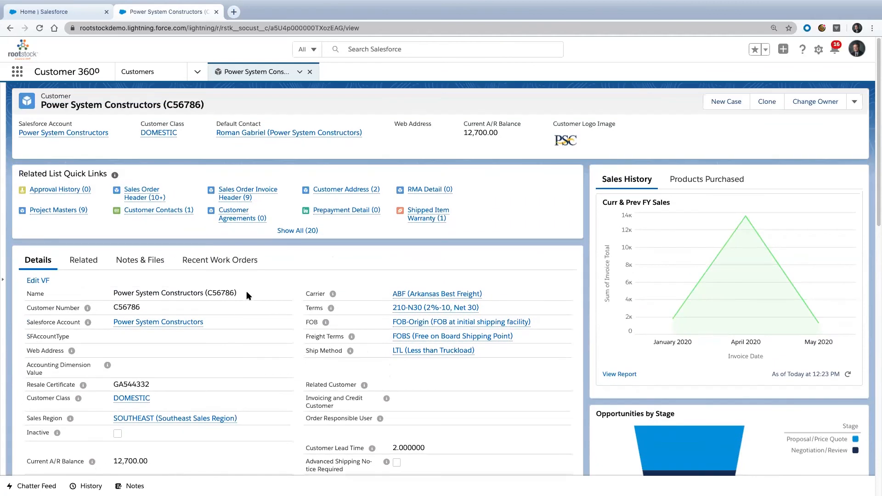
{"action": "mouse_move", "coordinate": [219, 260]}
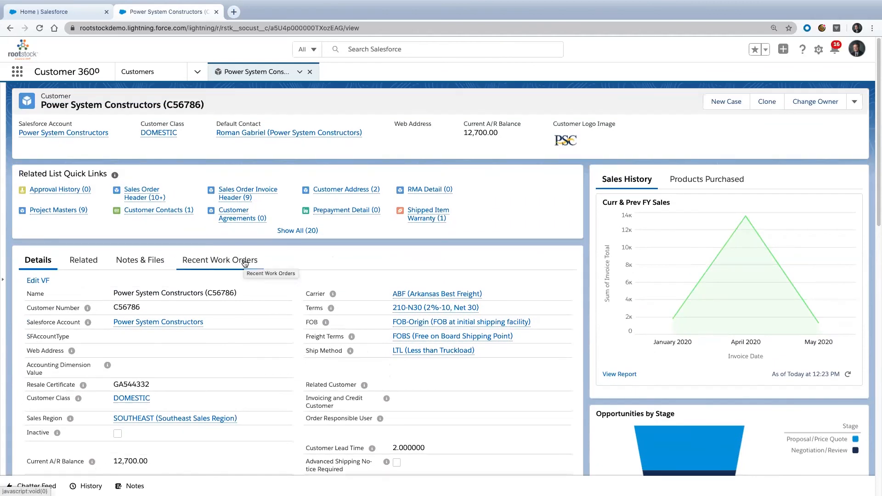
Show Power System Constructors' five recent work orders in Customer 360
{"action": "left_click", "coordinate": [220, 260]}
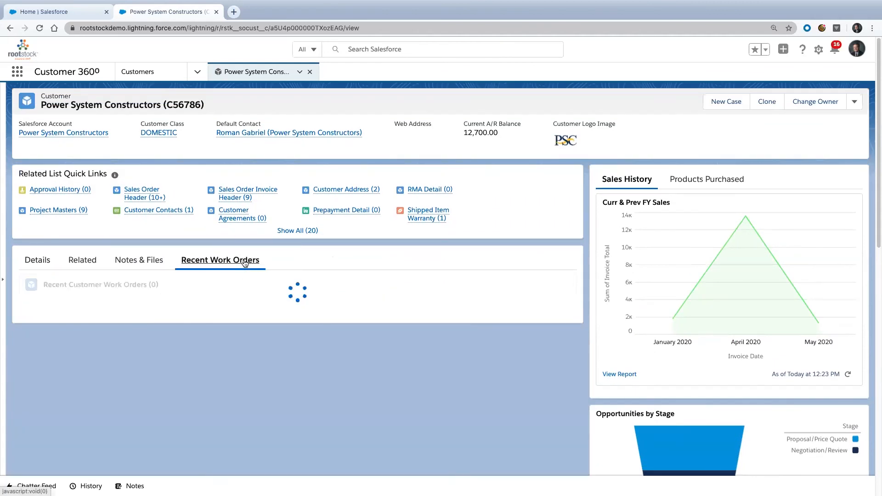
{"action": "left_click", "coordinate": [219, 261]}
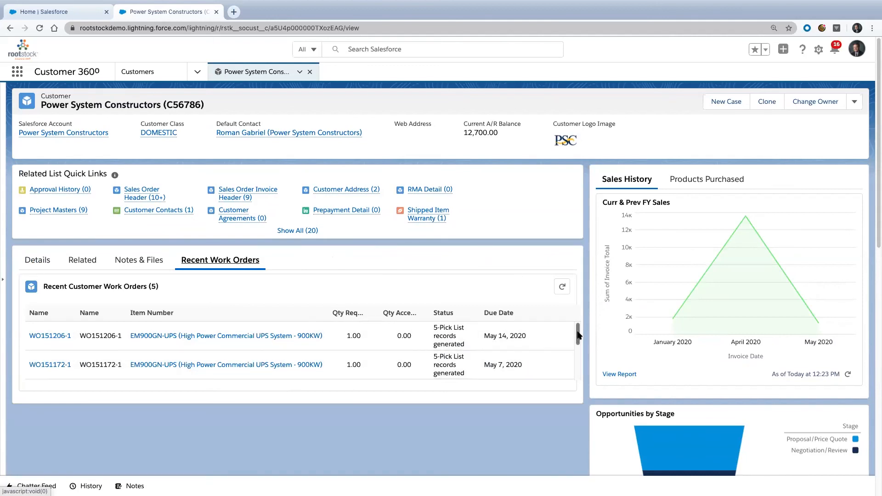
{"action": "scroll", "scroll_direction": "down", "scroll_amount": 3}
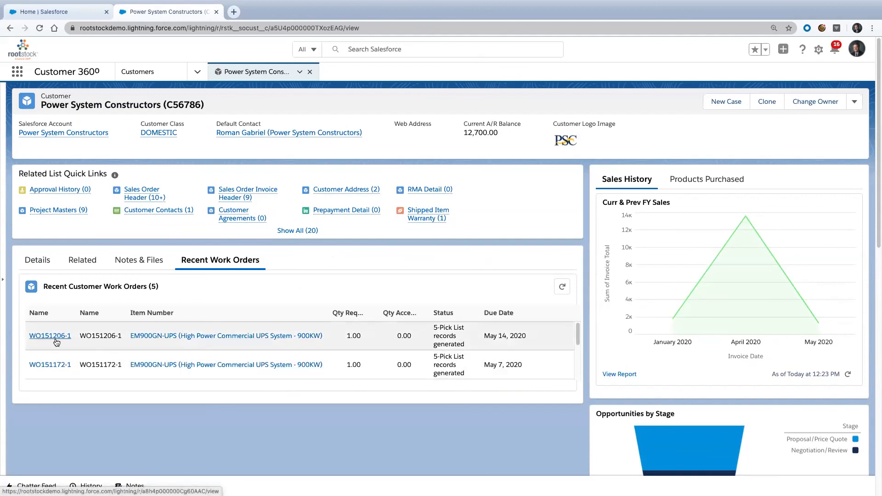
{"action": "mouse_move", "coordinate": [50, 336]}
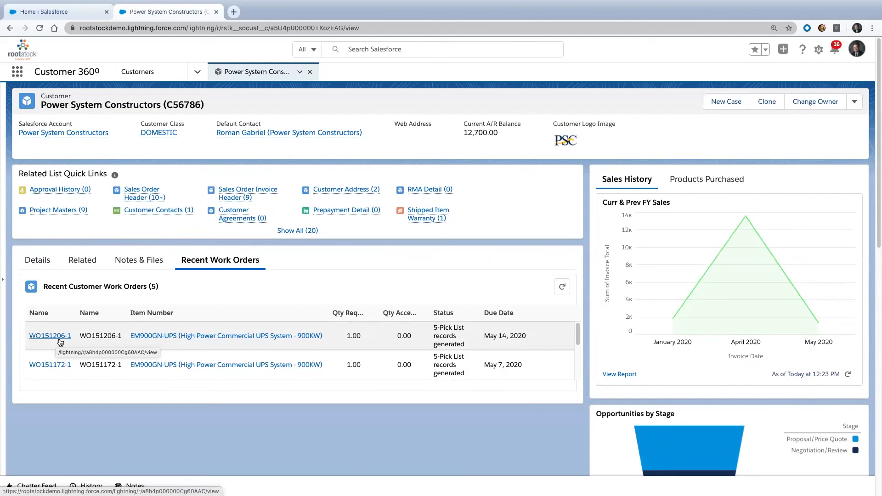
{"action": "mouse_move", "coordinate": [456, 328]}
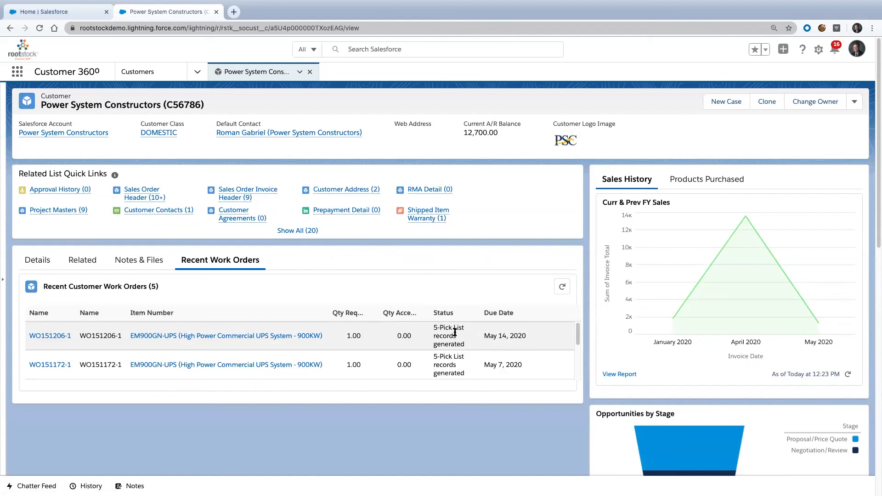
{"action": "mouse_move", "coordinate": [463, 342]}
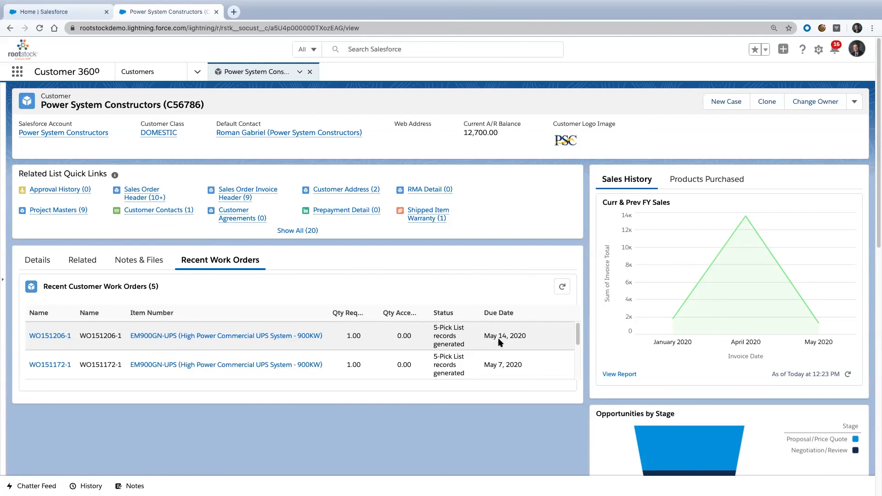
{"action": "mouse_move", "coordinate": [319, 273]}
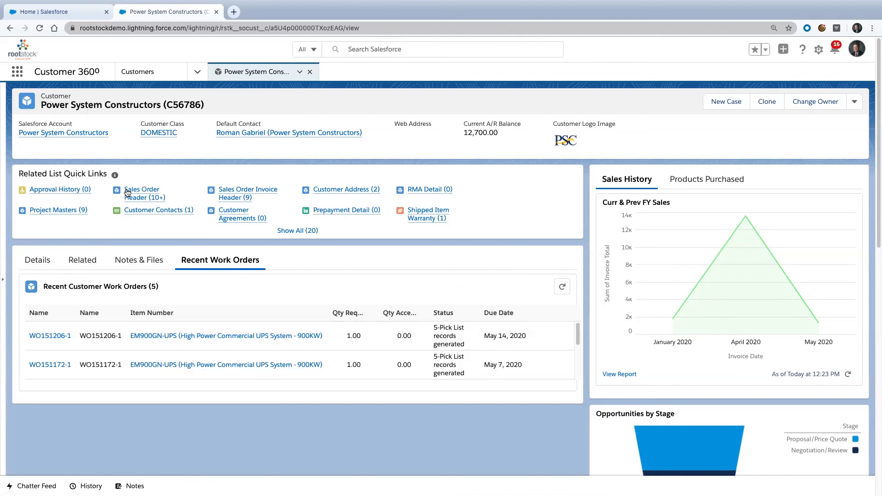
Bring up previews of the customer's sales orders and sales order invoices via the quick links
{"action": "left_click", "coordinate": [144, 193]}
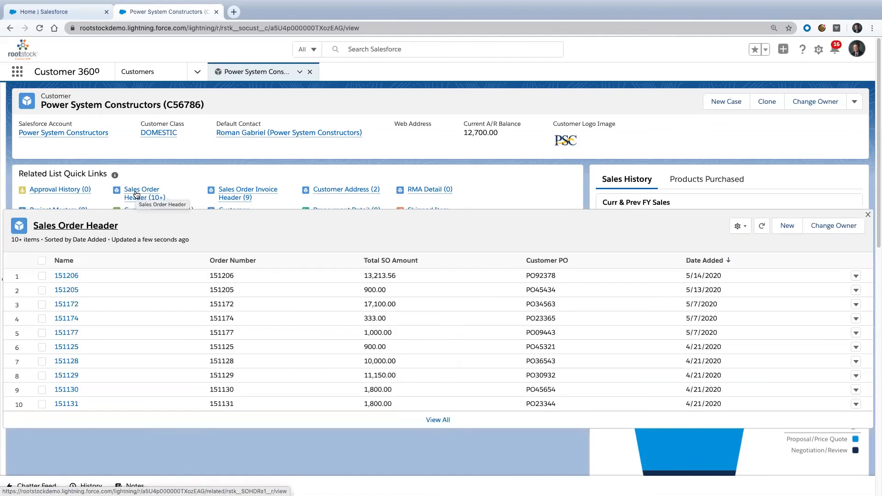
{"action": "left_click", "coordinate": [247, 193]}
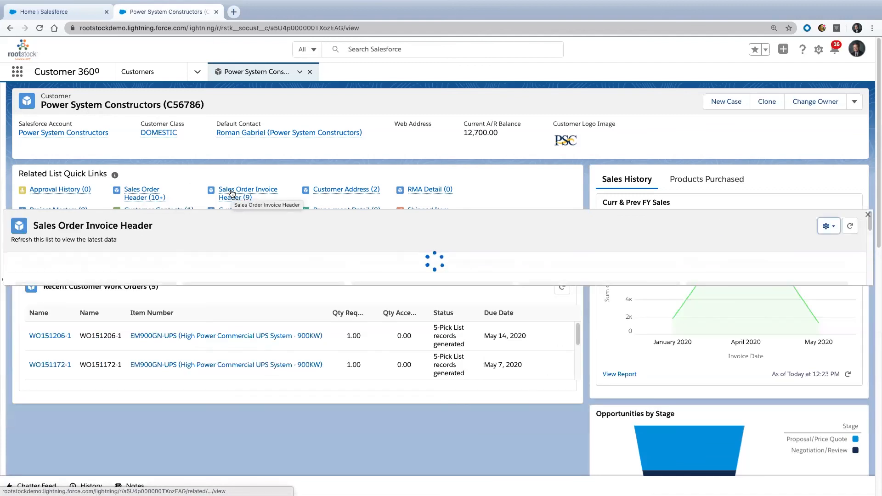